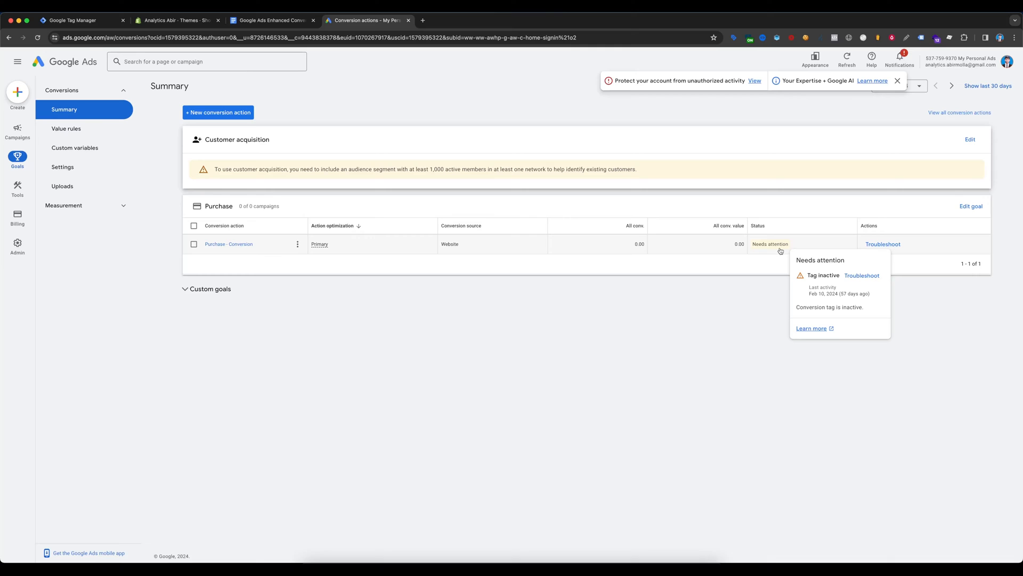
{"action": "mouse_move", "coordinate": [746, 369]}
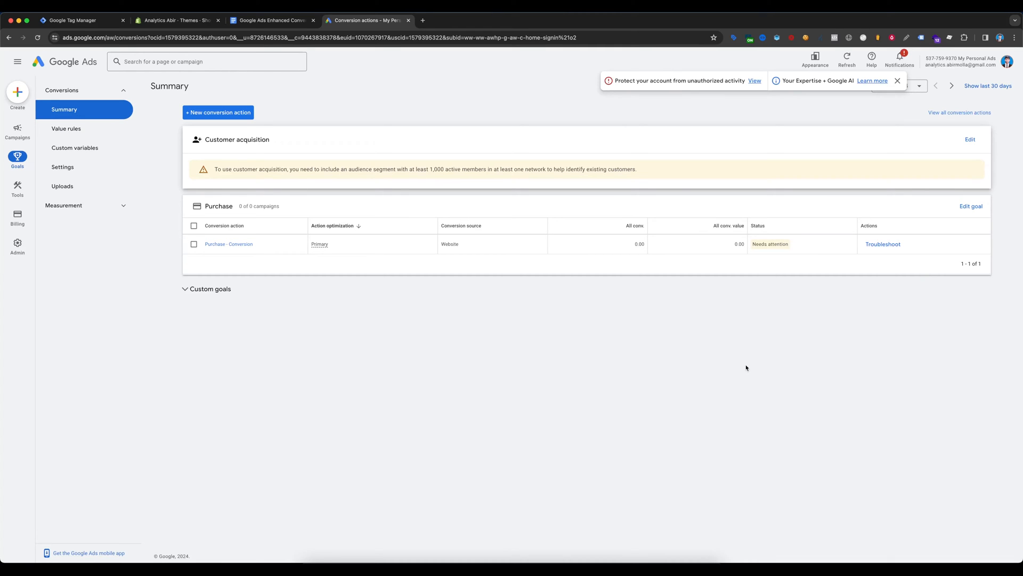
{"action": "mouse_move", "coordinate": [745, 367]}
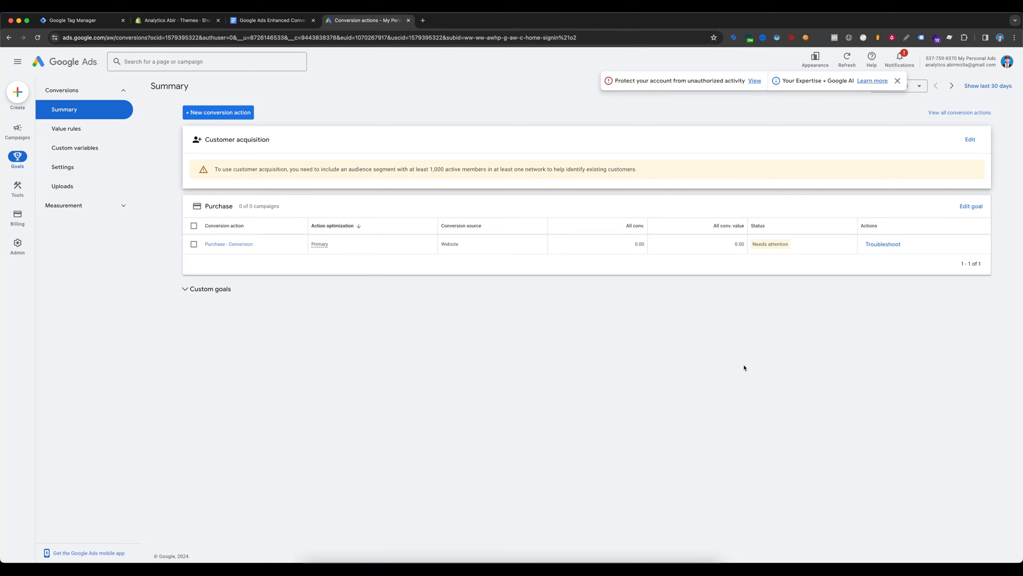
{"action": "mouse_move", "coordinate": [730, 315]}
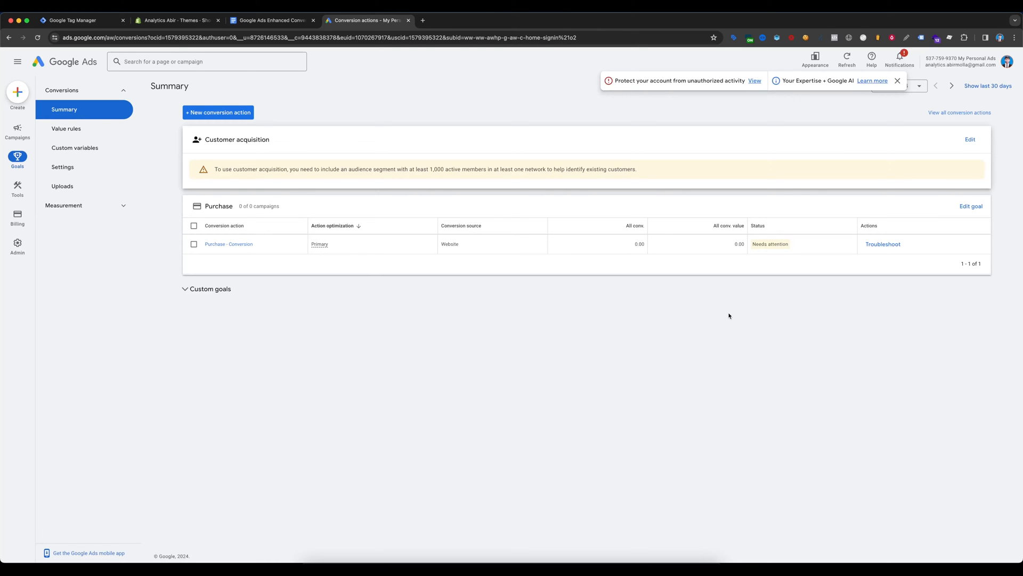
{"action": "mouse_move", "coordinate": [752, 279]}
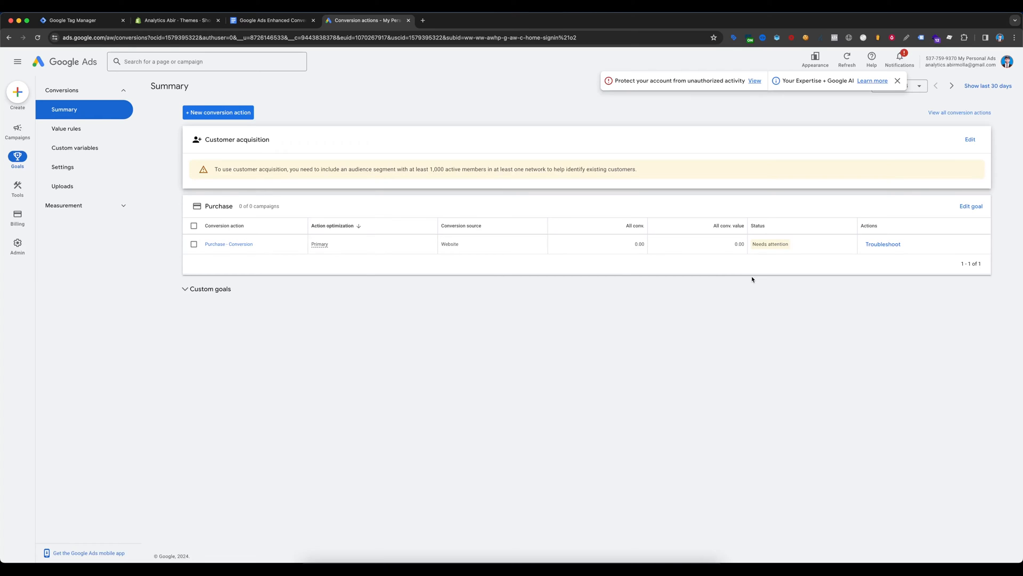
{"action": "mouse_move", "coordinate": [722, 332]}
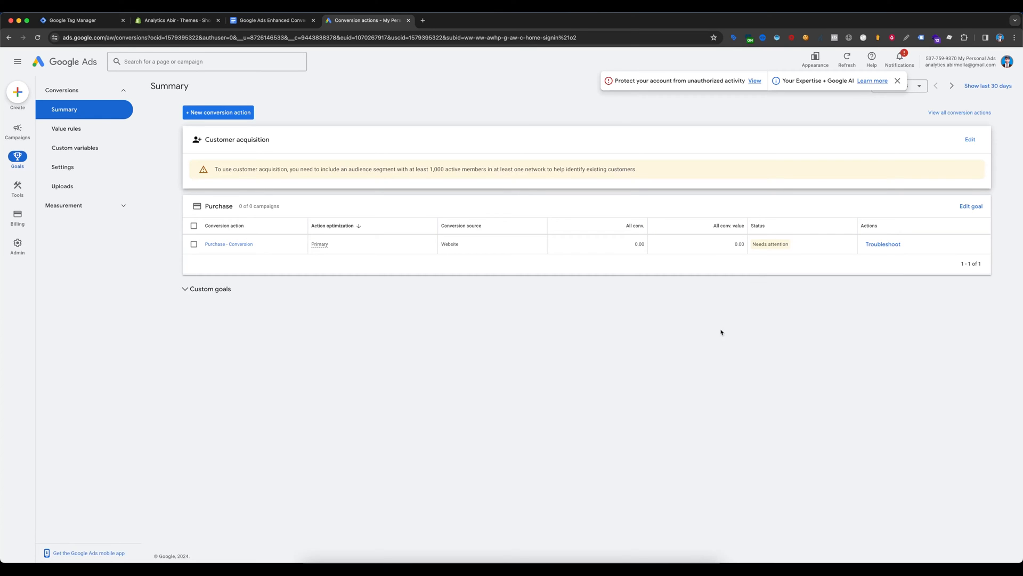
{"action": "mouse_move", "coordinate": [755, 302]}
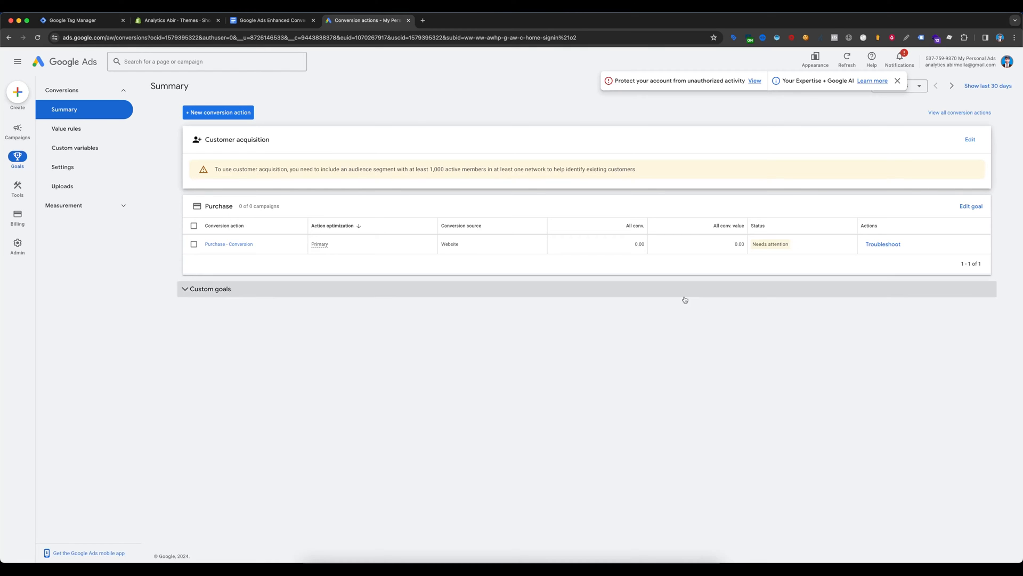
Note the inactive purchase tag, then bring up the Shopify store's Themes page
{"action": "left_click", "coordinate": [176, 19]}
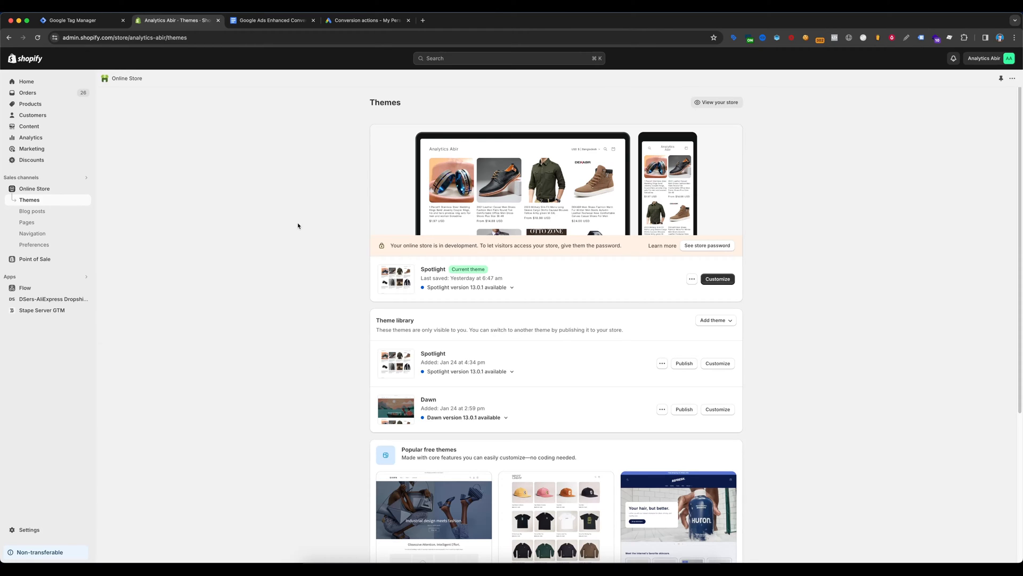
Launch Tag Manager Preview and connect Tag Assistant to the Shopify store URL
{"action": "left_click", "coordinate": [79, 19]}
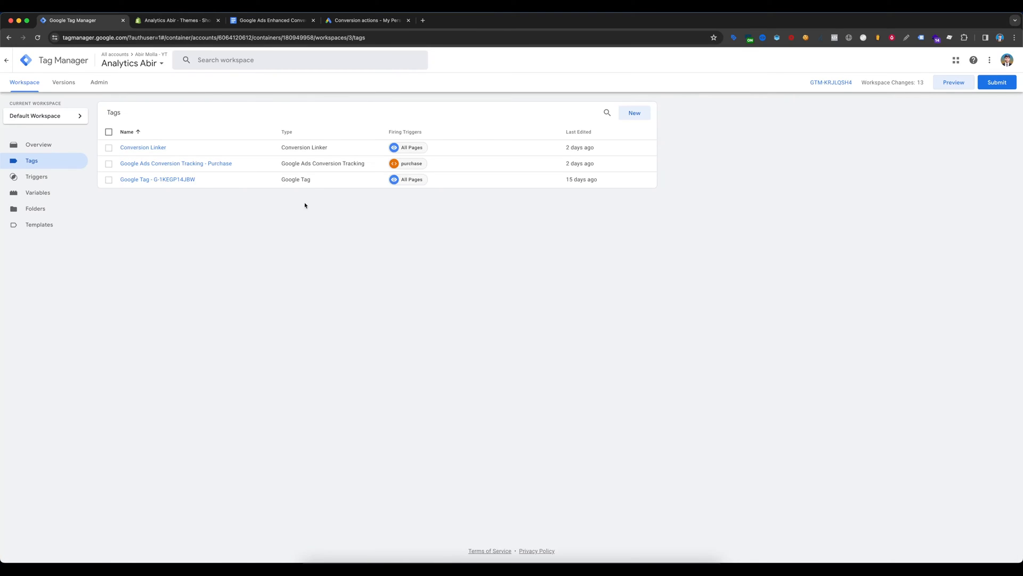
{"action": "mouse_move", "coordinate": [386, 84]}
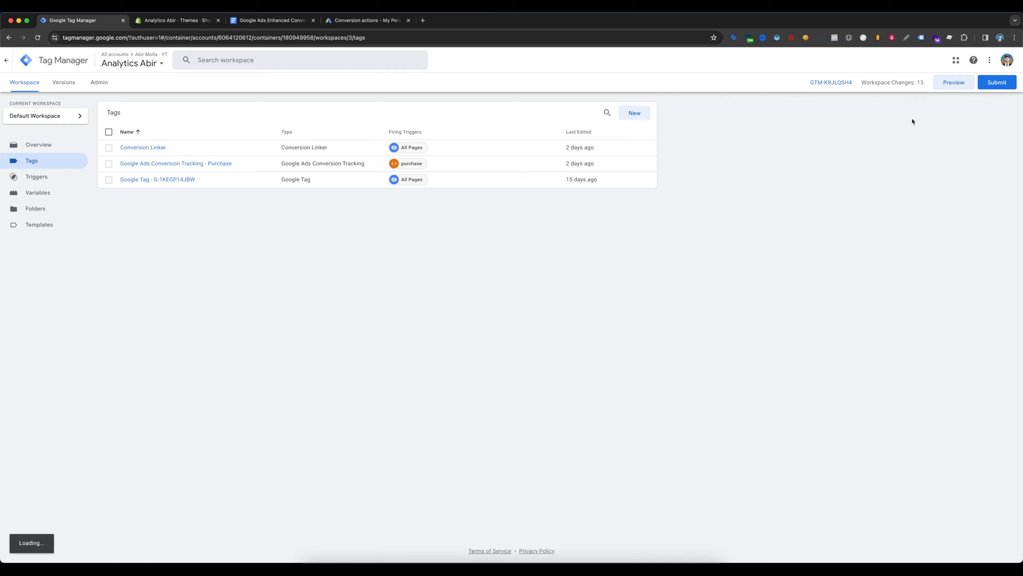
{"action": "left_click", "coordinate": [953, 82]}
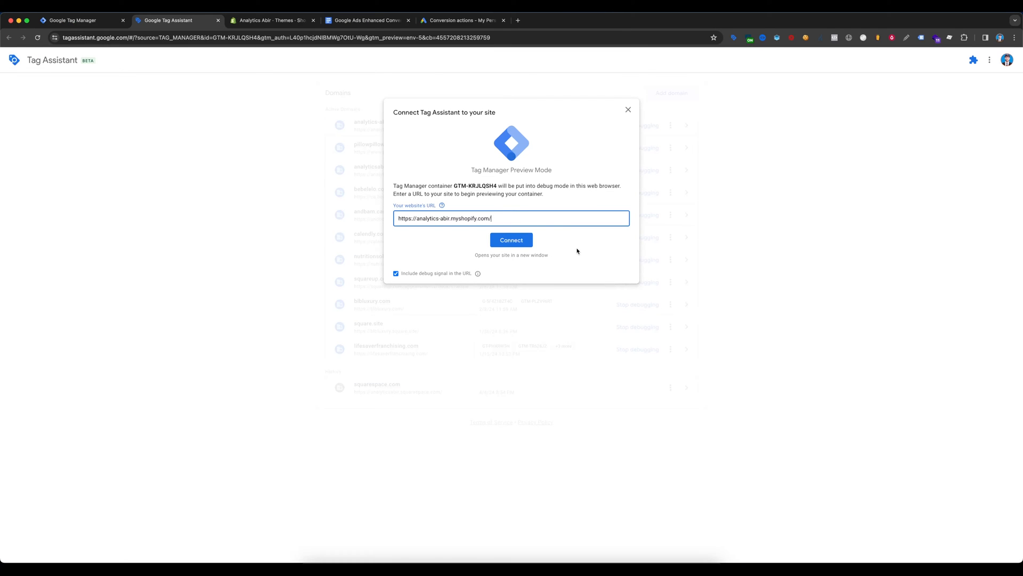
{"action": "left_click", "coordinate": [511, 240]}
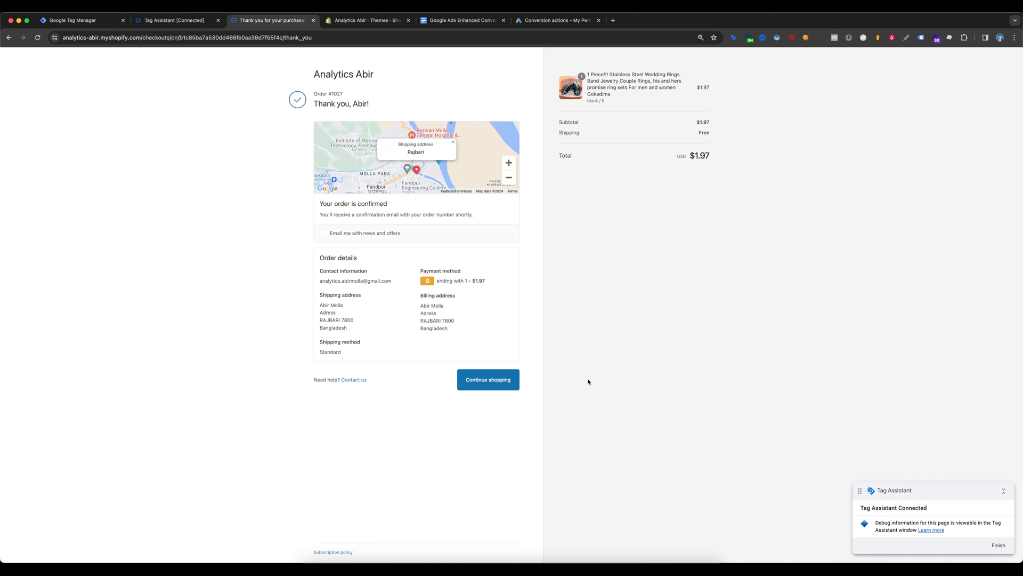
Confirm the purchase event fired the Google Ads conversion tag and review its Data Layer
{"action": "left_click", "coordinate": [176, 20]}
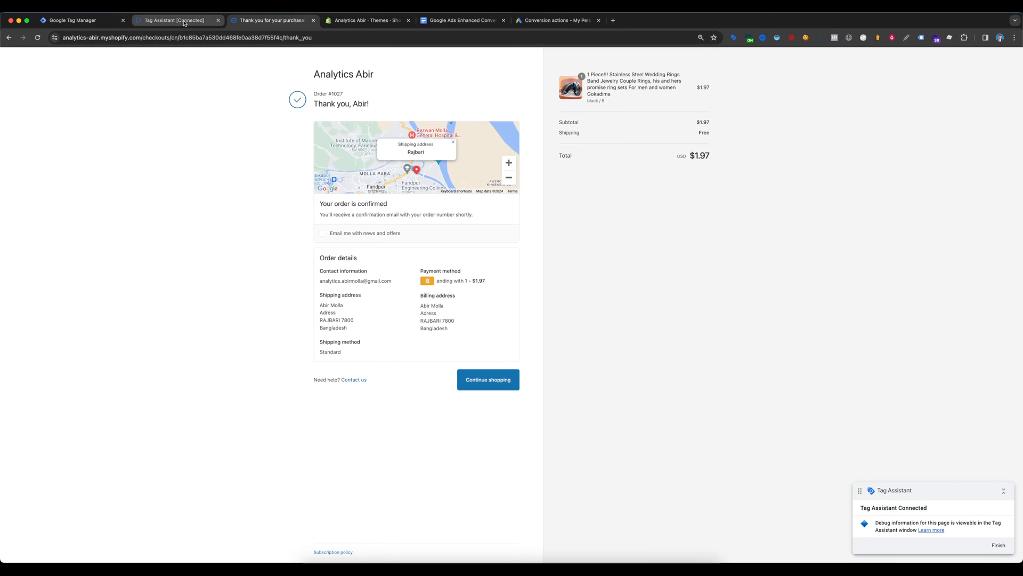
{"action": "left_click", "coordinate": [178, 20]}
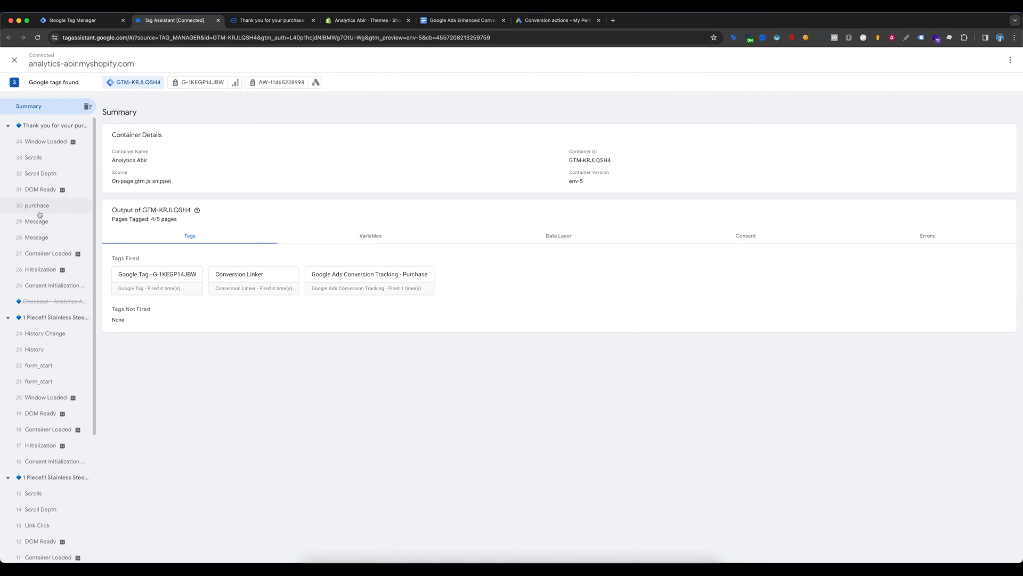
{"action": "left_click", "coordinate": [37, 205]}
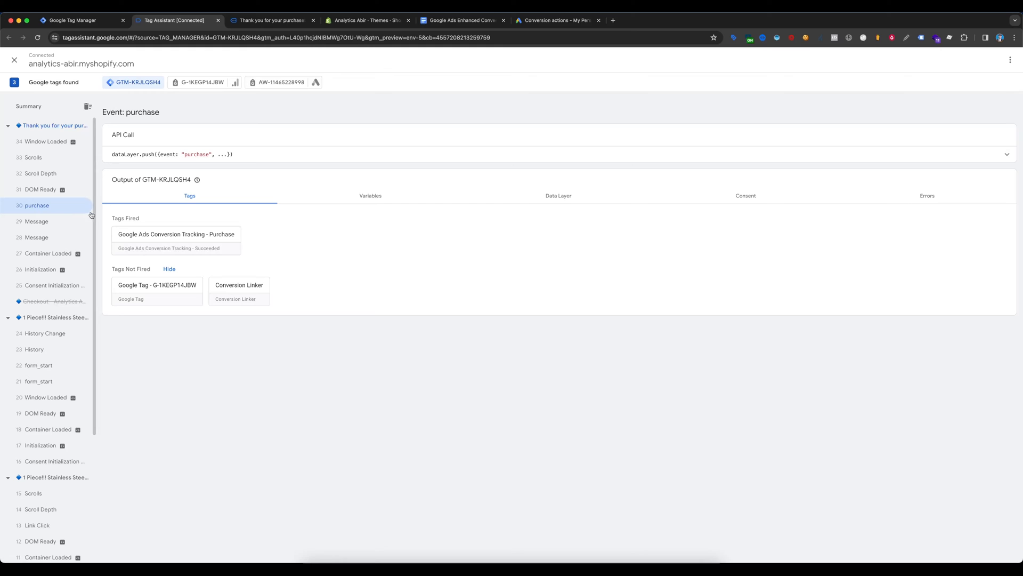
{"action": "left_click", "coordinate": [556, 195]}
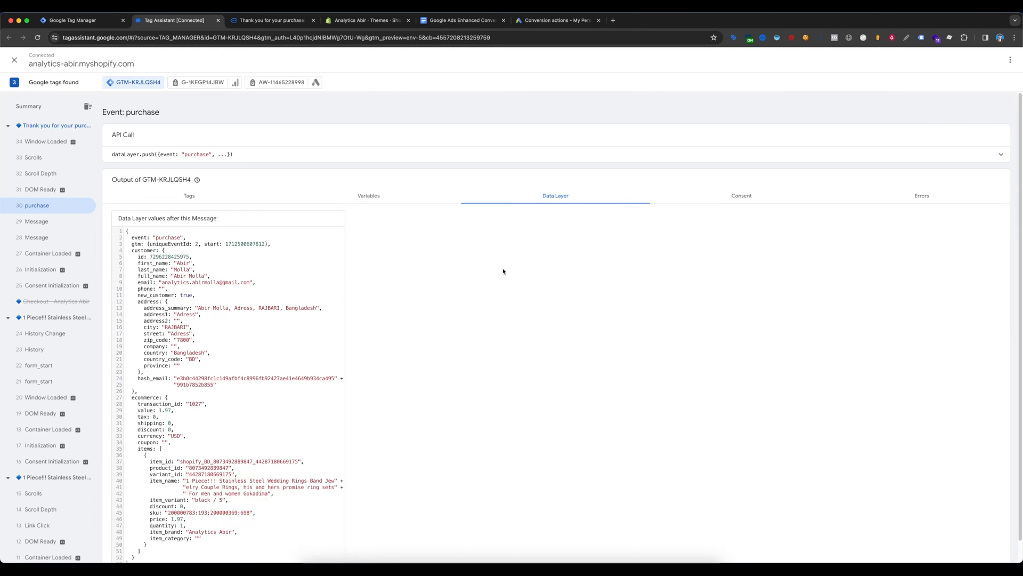
{"action": "scroll", "scroll_direction": "down", "scroll_amount": 3}
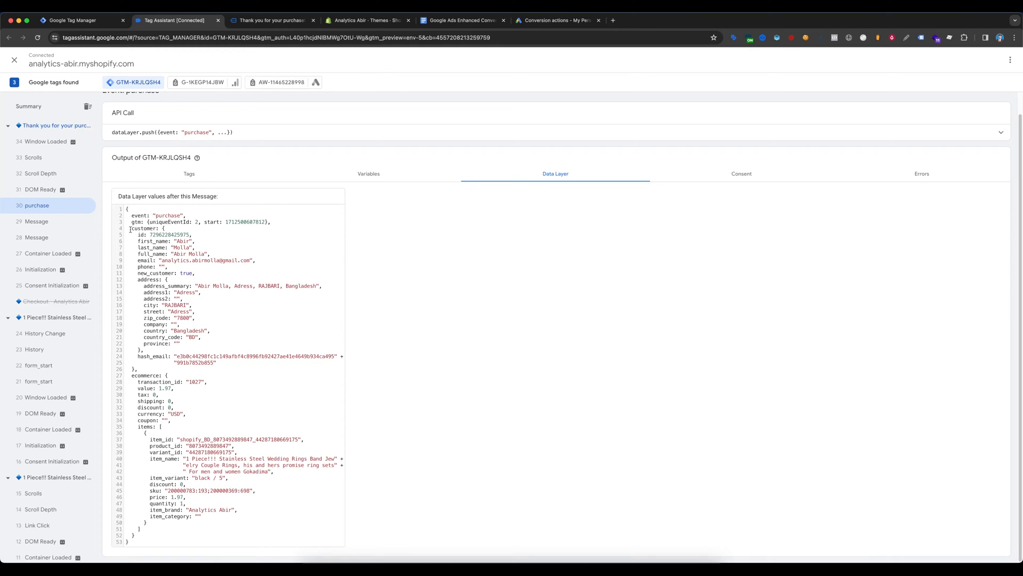
{"action": "mouse_move", "coordinate": [149, 241]}
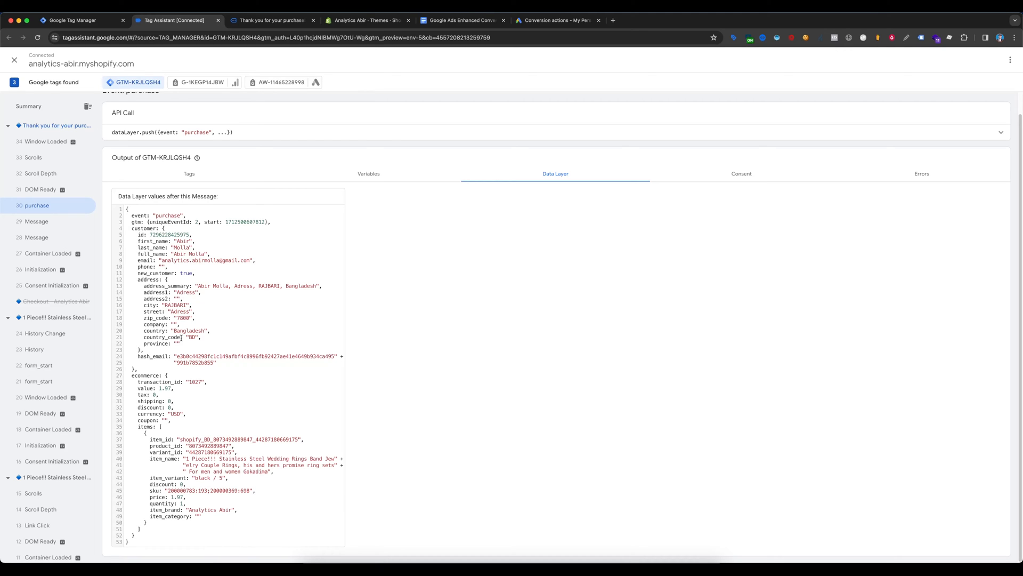
Check the Purchase conversion's Needs attention status, then view the enhanced conversion setup doc
{"action": "left_click", "coordinate": [562, 20]}
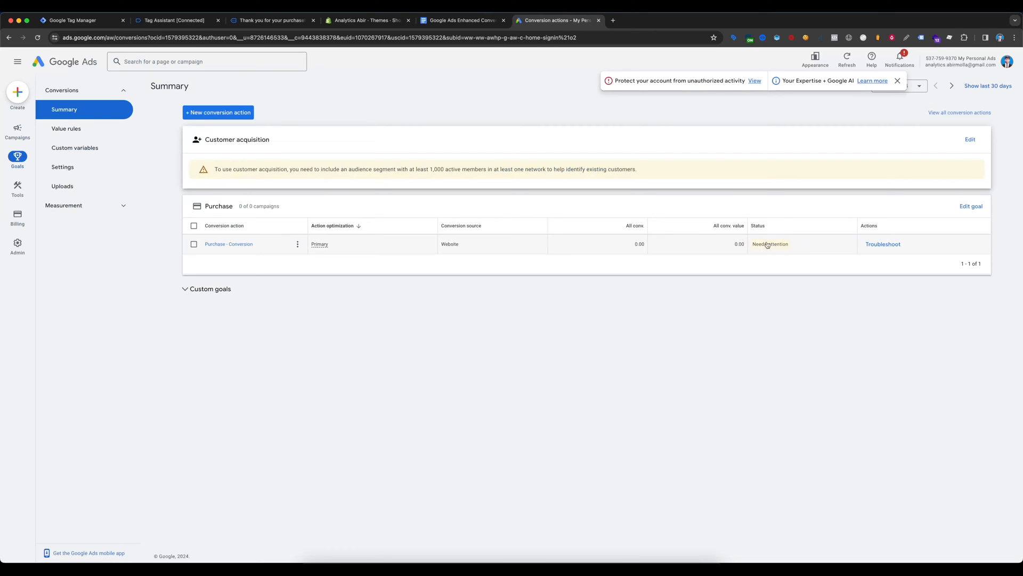
{"action": "mouse_move", "coordinate": [468, 384]}
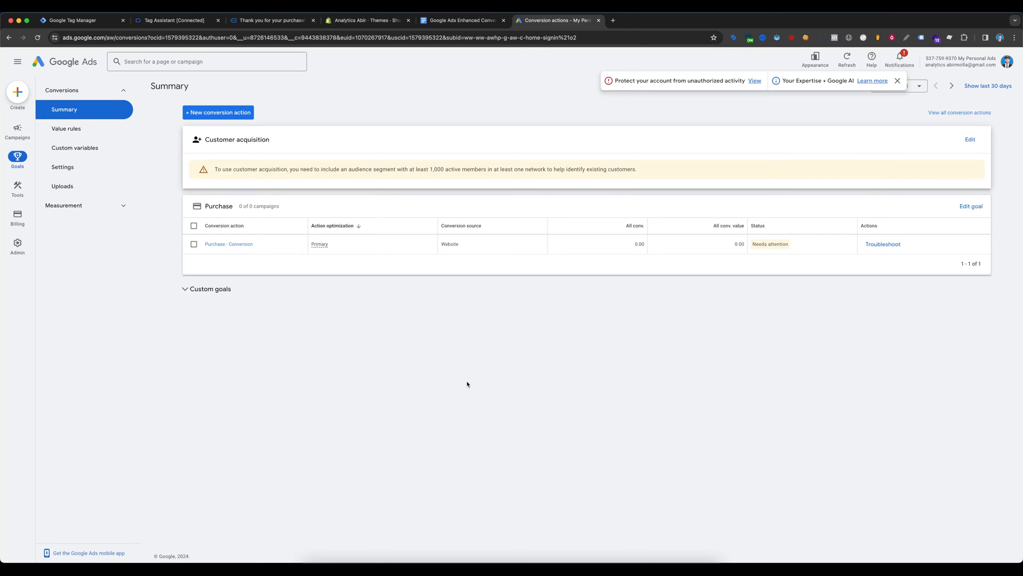
{"action": "mouse_move", "coordinate": [466, 344]}
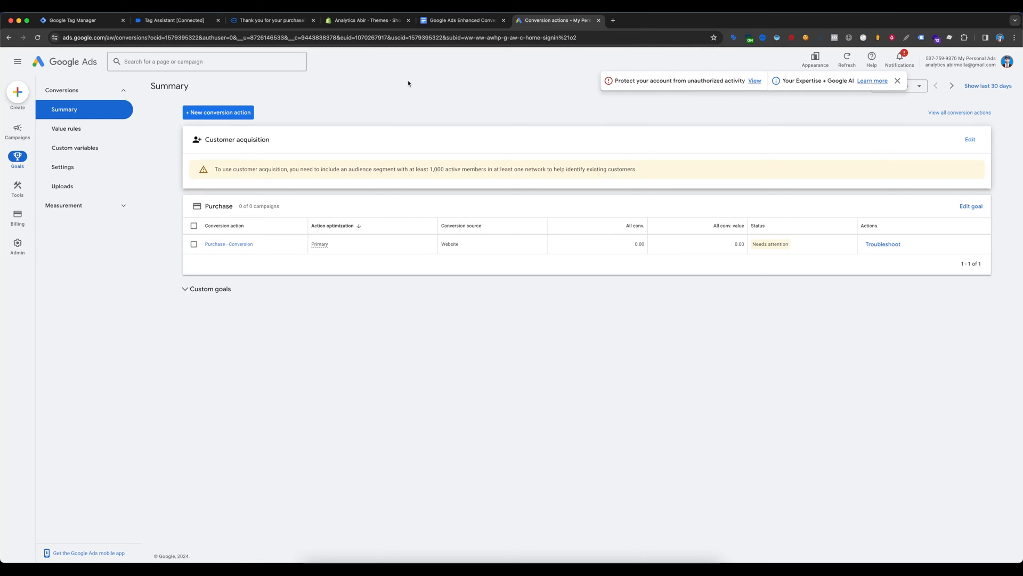
{"action": "left_click", "coordinate": [463, 20]}
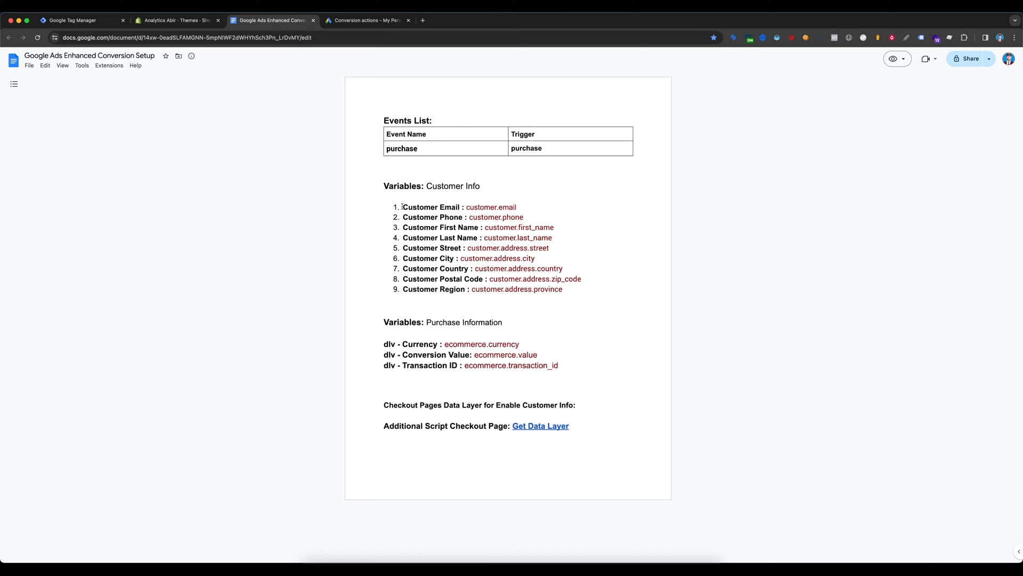
Open Tag Manager's Variables list and select 'Customer Email' in the setup notes
{"action": "left_click_drag", "start_coordinate": [402, 207], "coordinate": [581, 300]}
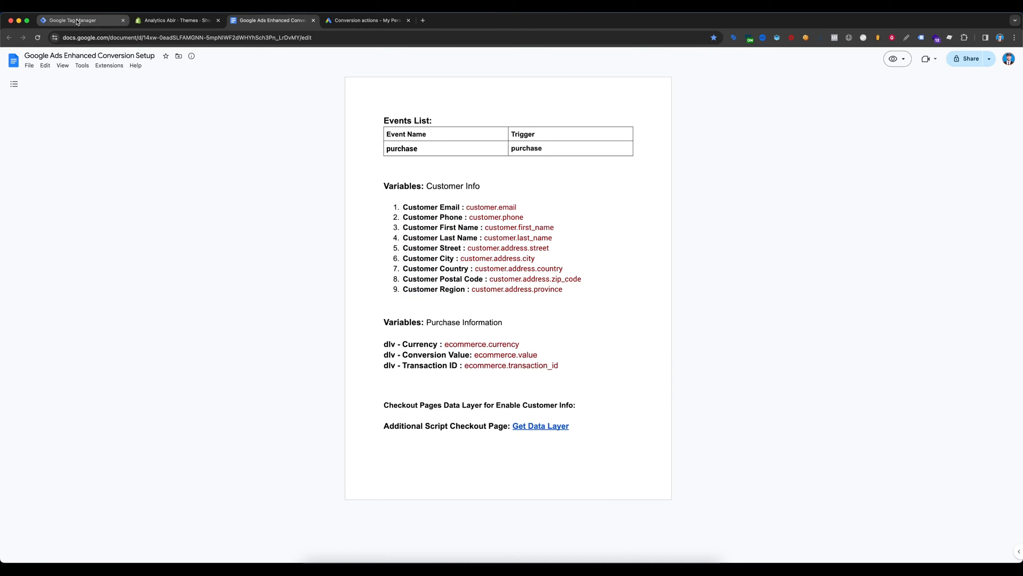
{"action": "left_click", "coordinate": [77, 20]}
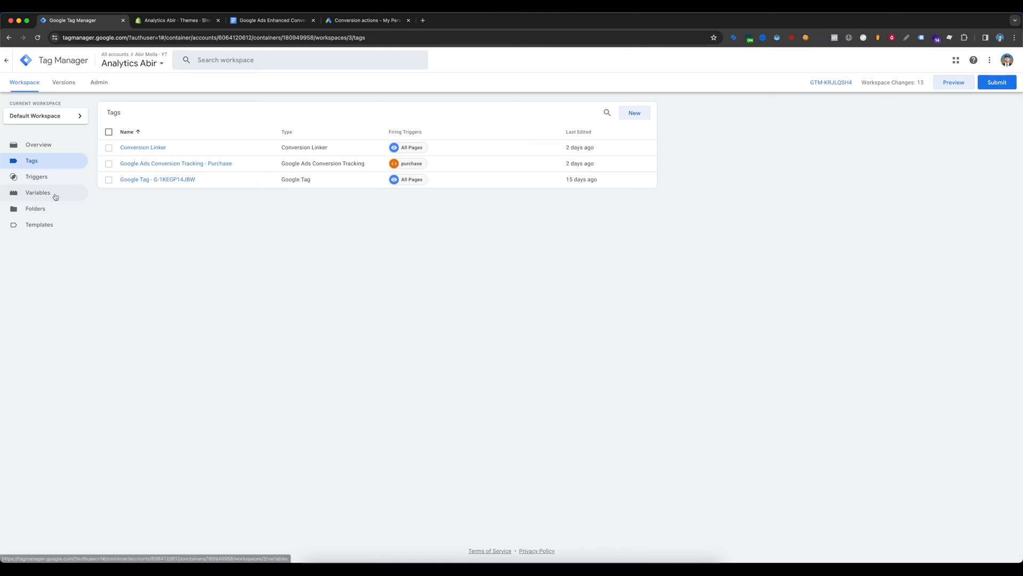
{"action": "left_click", "coordinate": [37, 192]}
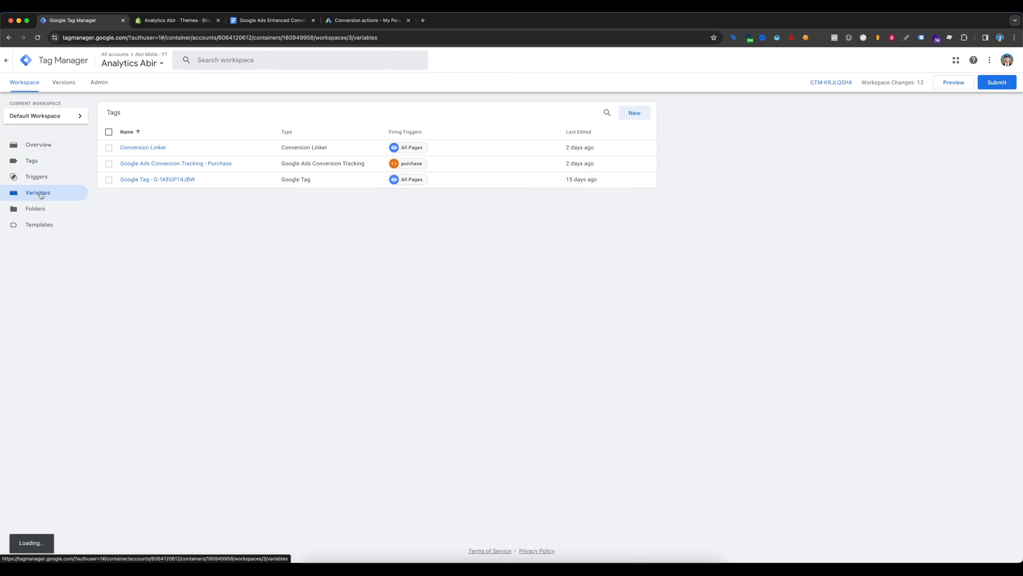
{"action": "left_click", "coordinate": [267, 19]}
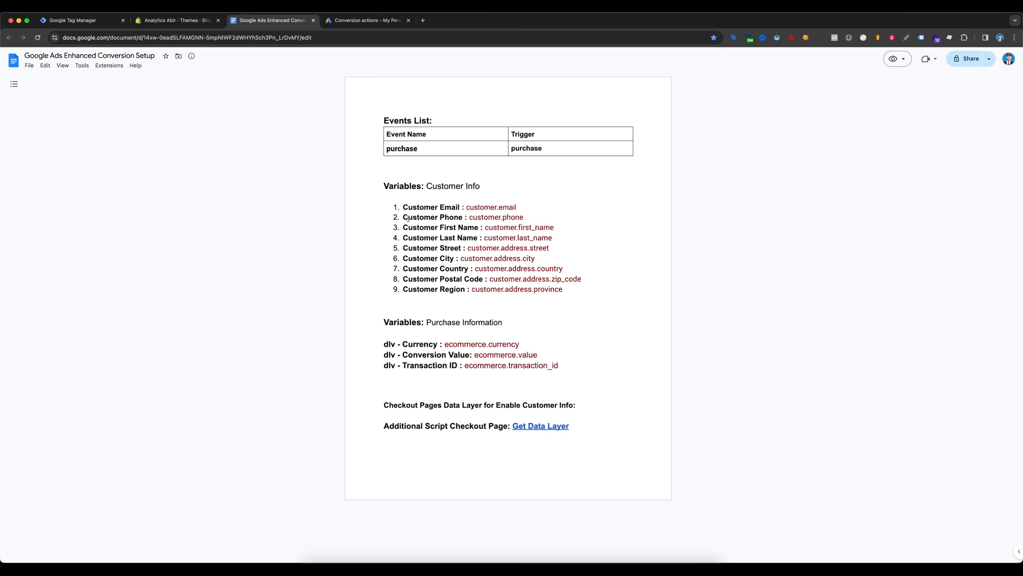
{"action": "double_click", "coordinate": [431, 207]}
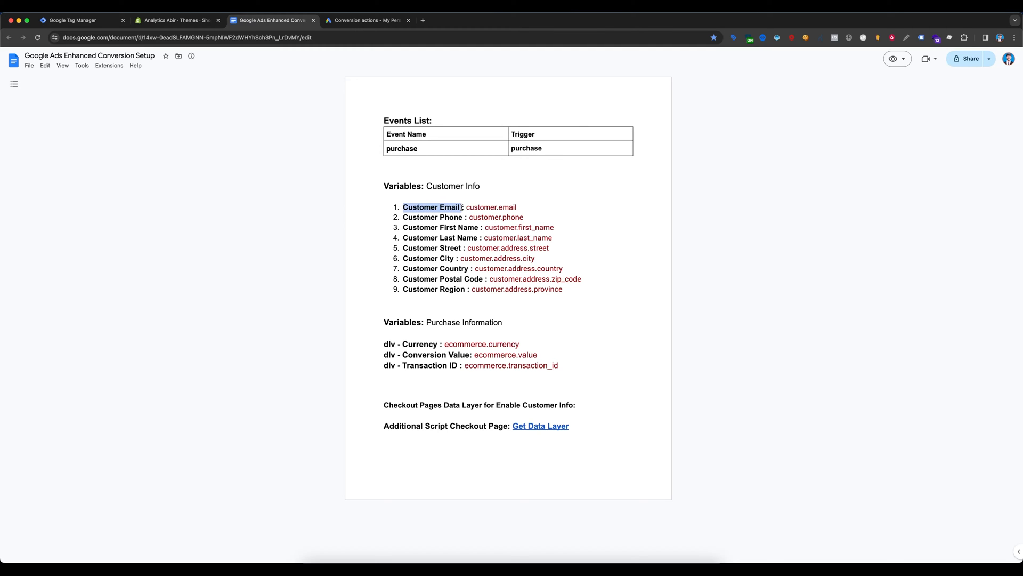
Save a 'Customer Email' Data Layer Variable with key customer.email and start another variable
{"action": "left_click", "coordinate": [74, 20]}
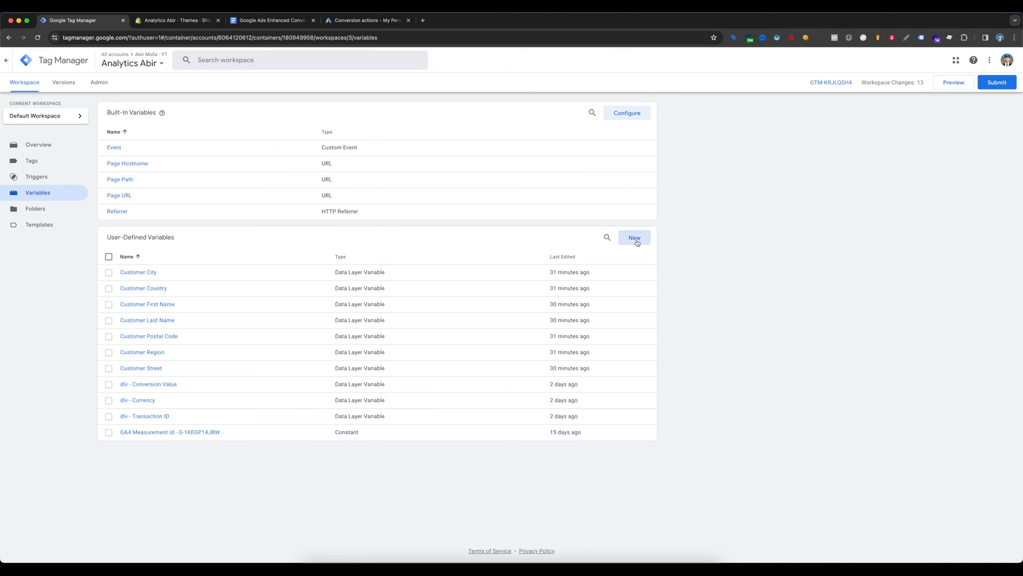
{"action": "left_click", "coordinate": [634, 237]}
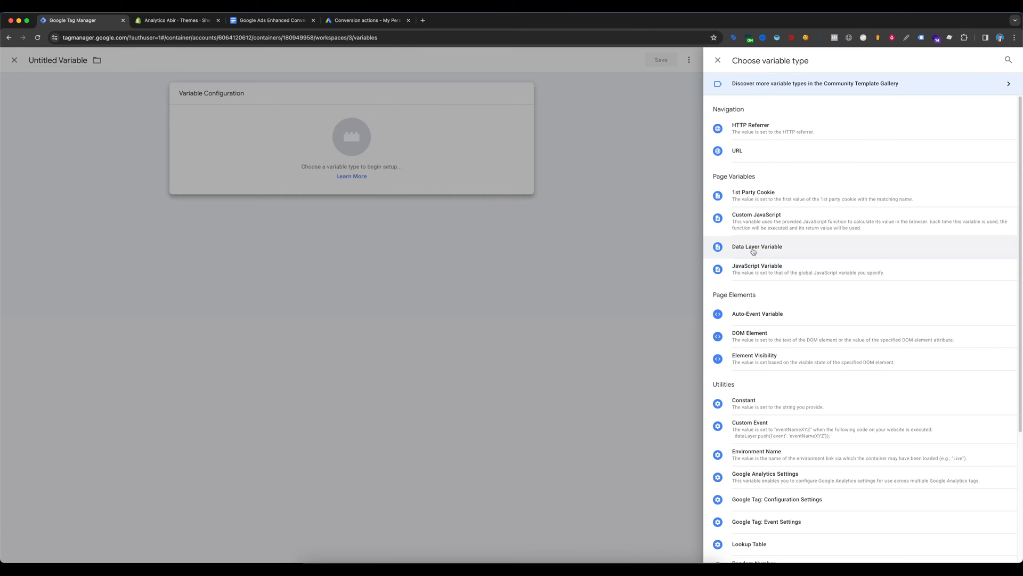
{"action": "left_click", "coordinate": [757, 247]}
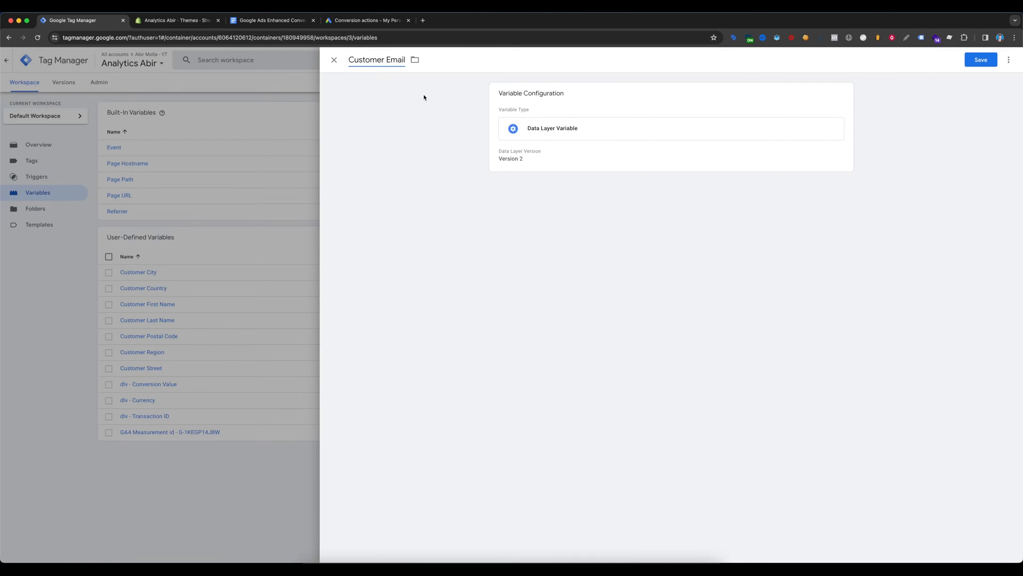
{"action": "left_click", "coordinate": [272, 20]}
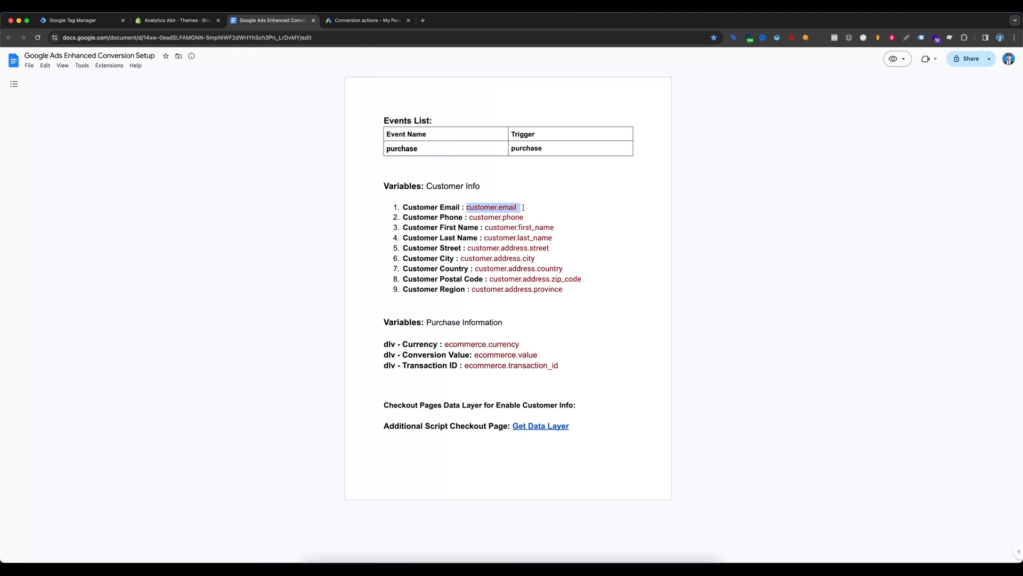
{"action": "left_click", "coordinate": [75, 20]}
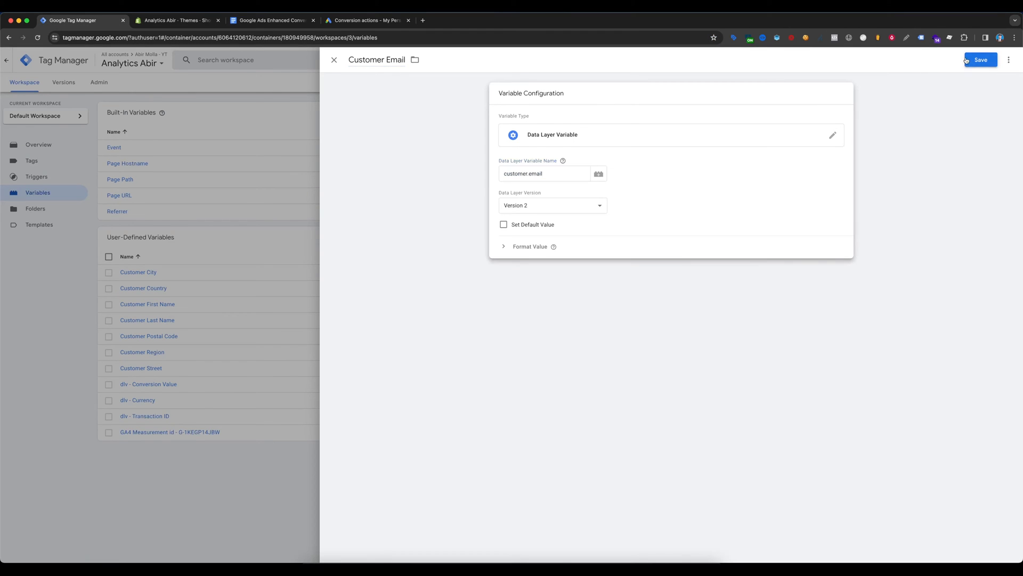
{"action": "left_click", "coordinate": [272, 20]}
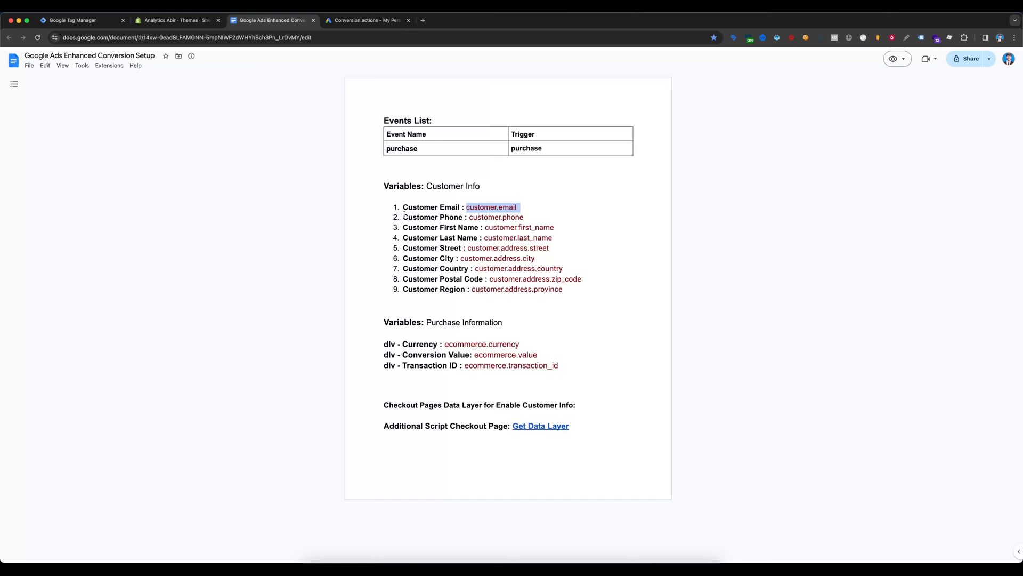
{"action": "left_click", "coordinate": [634, 238]}
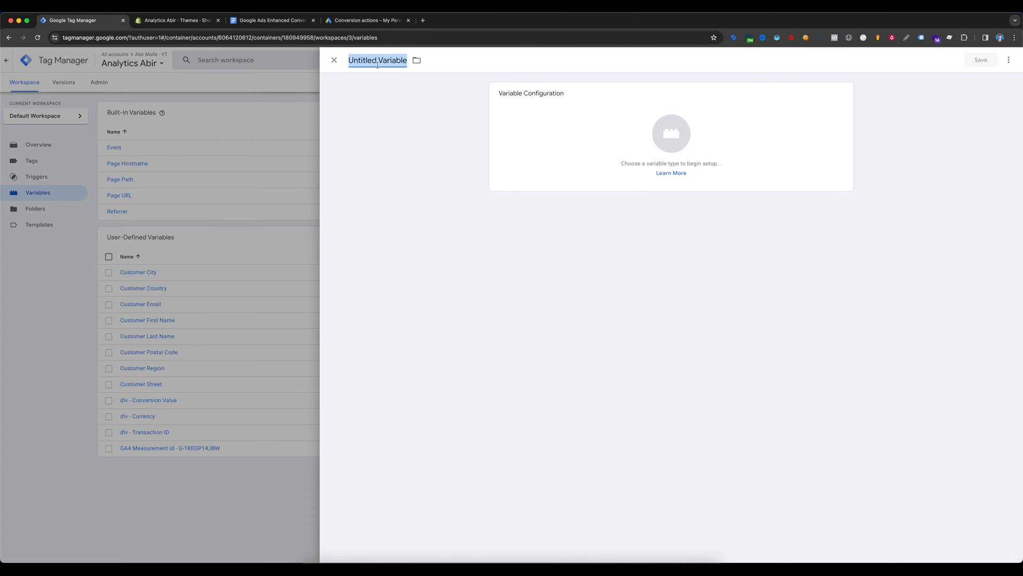
Save a 'Customer Phone' Data Layer Variable with key customer.phone
{"action": "left_click", "coordinate": [273, 20]}
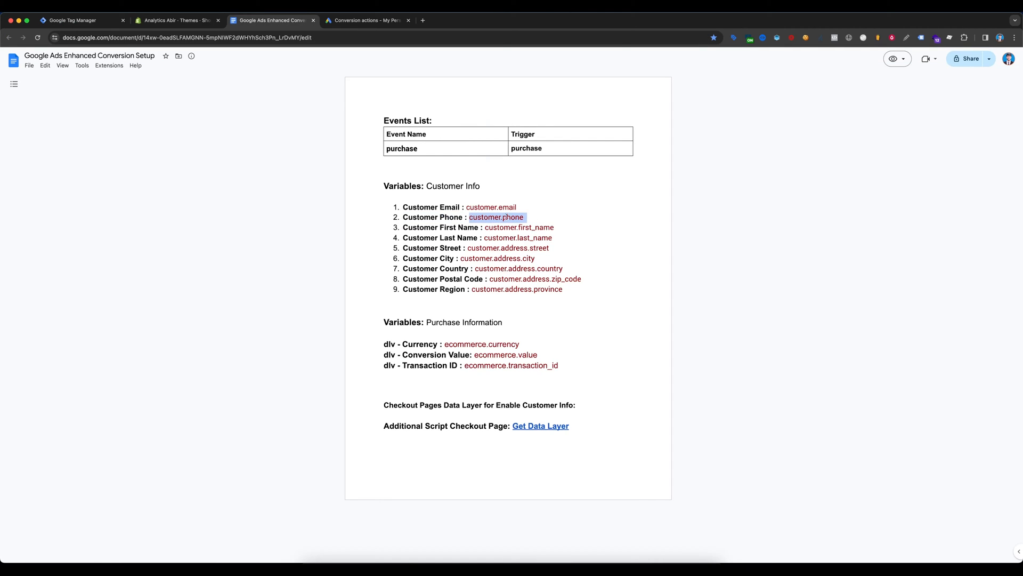
{"action": "left_click", "coordinate": [75, 20]}
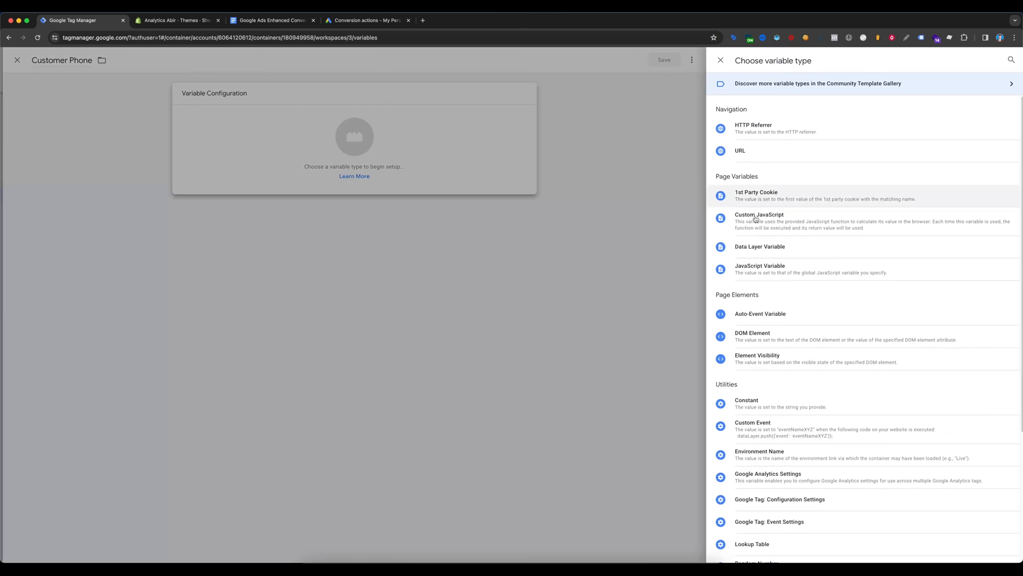
{"action": "left_click", "coordinate": [760, 246]}
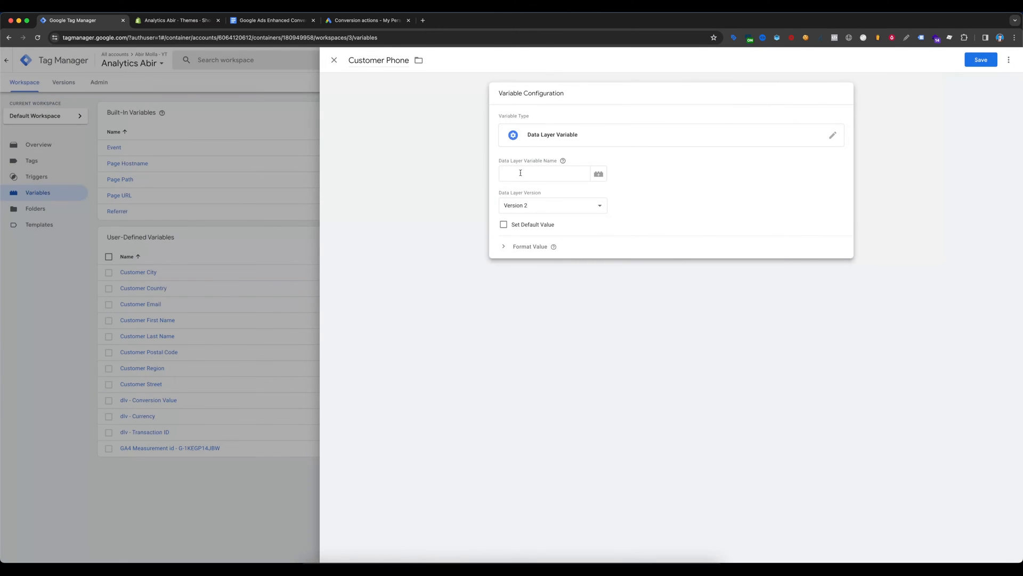
{"action": "left_click", "coordinate": [981, 59]}
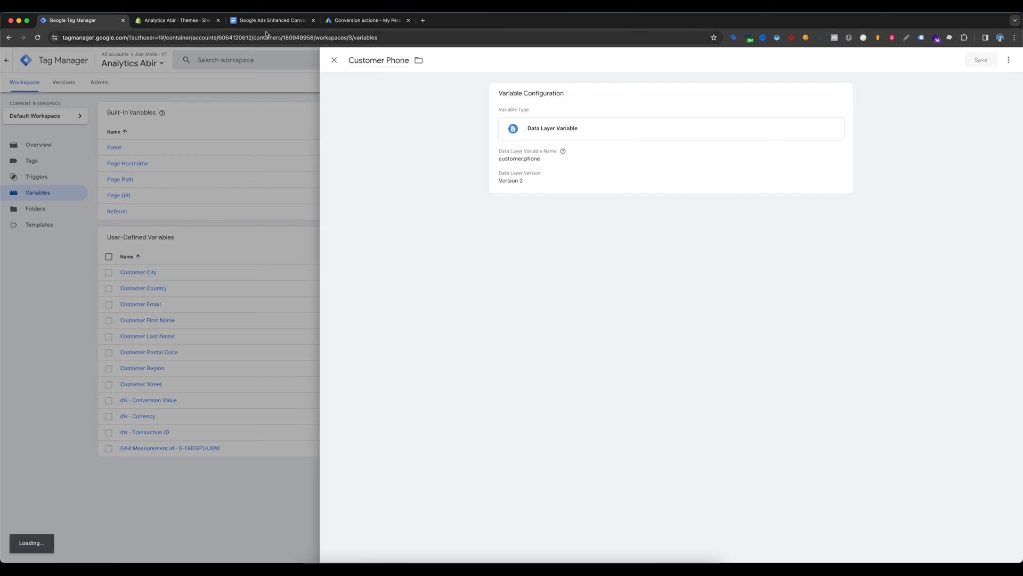
{"action": "left_click", "coordinate": [269, 20]}
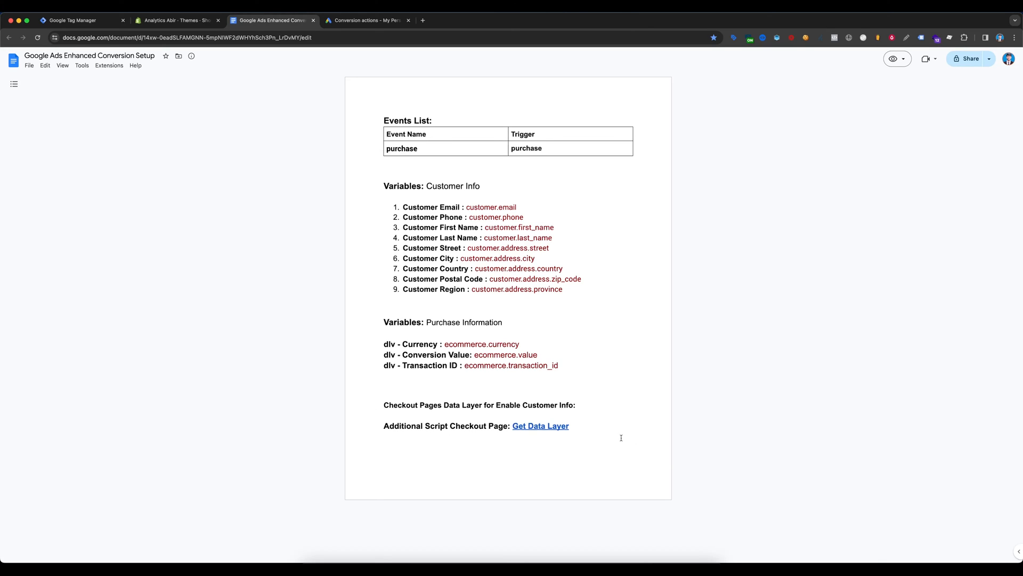
{"action": "mouse_move", "coordinate": [302, 345]}
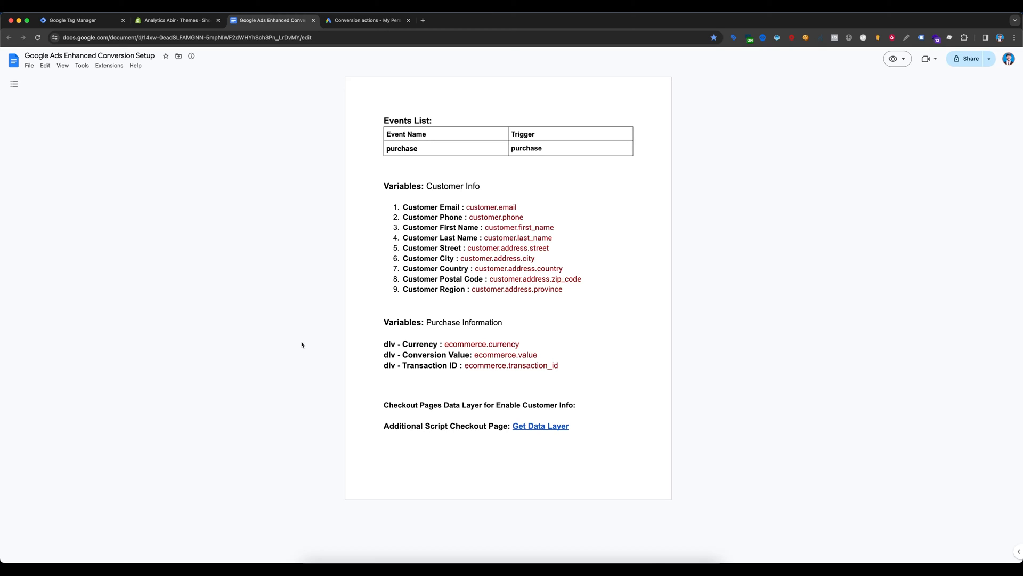
Review the remaining Customer Info keys and return to Tag Manager's variables list
{"action": "left_click", "coordinate": [75, 20]}
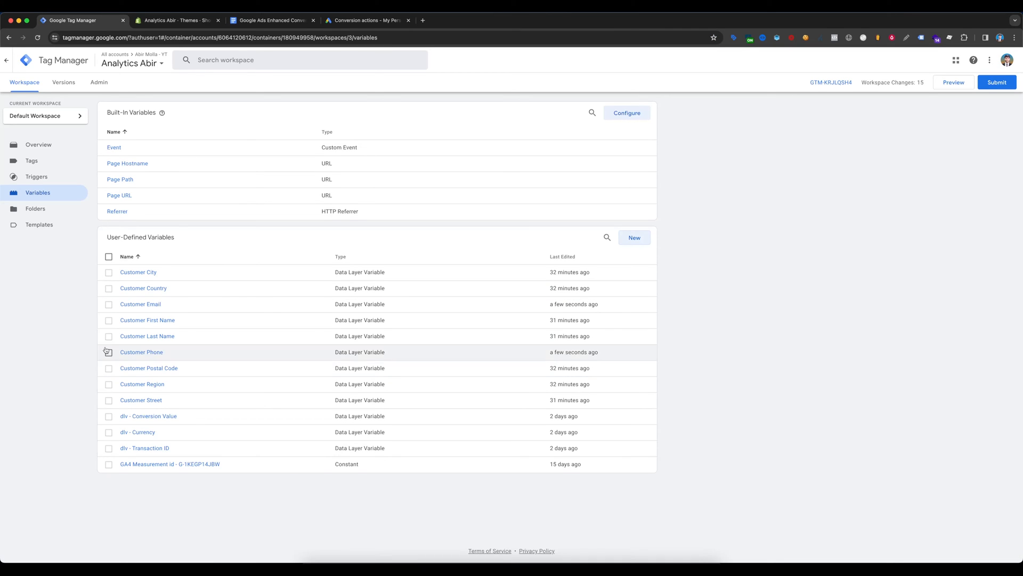
{"action": "mouse_move", "coordinate": [194, 402]}
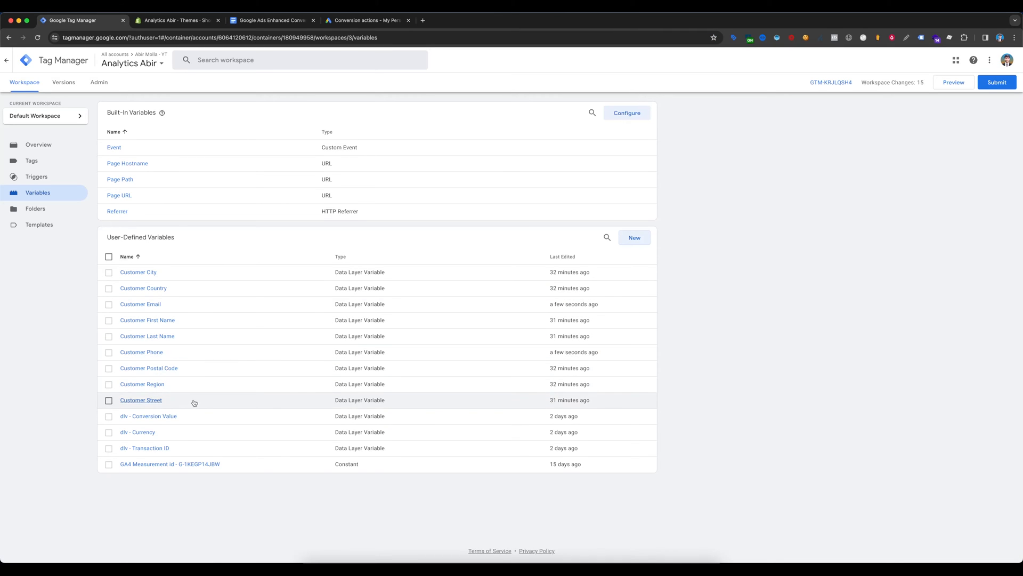
{"action": "mouse_move", "coordinate": [68, 413]}
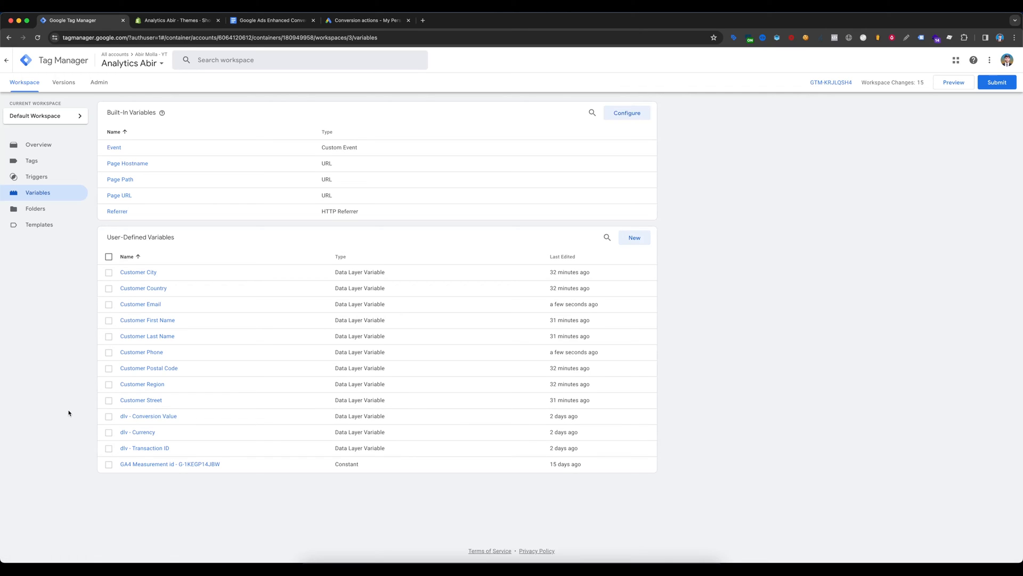
{"action": "mouse_move", "coordinate": [755, 242]}
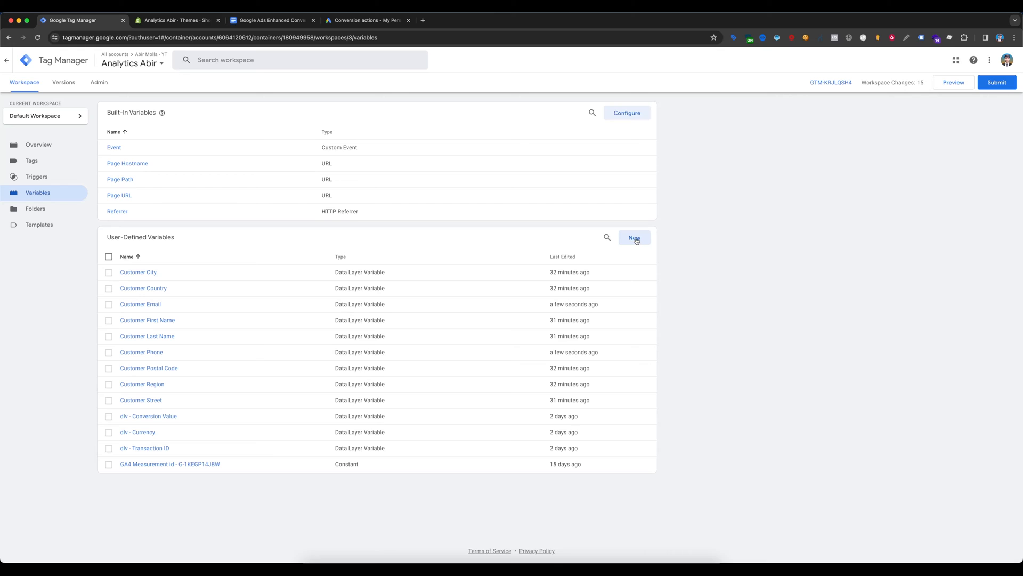
Create a new variable of type User-Provided Data with Manual configuration
{"action": "left_click", "coordinate": [634, 237]}
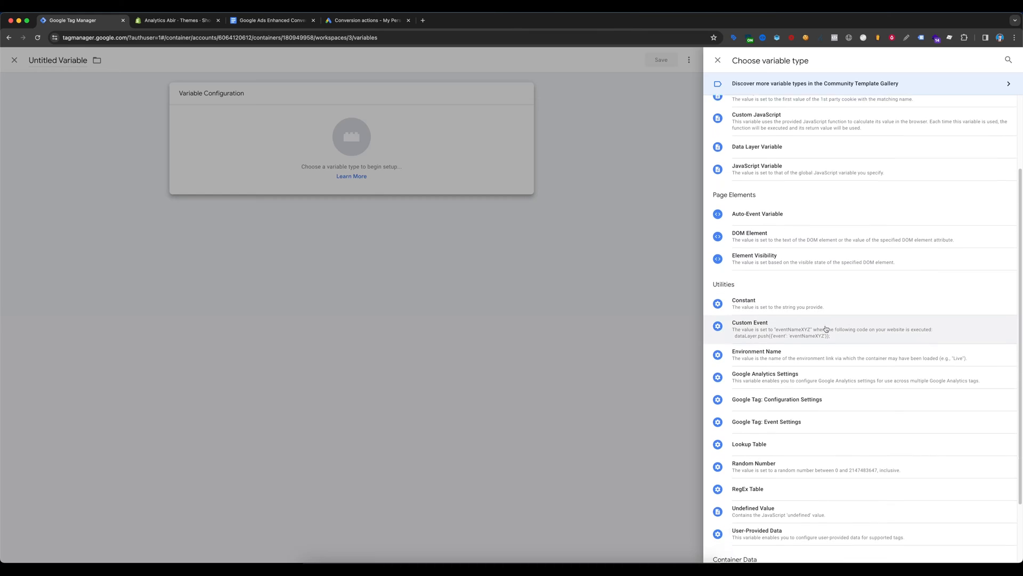
{"action": "scroll", "scroll_direction": "down", "scroll_amount": 3}
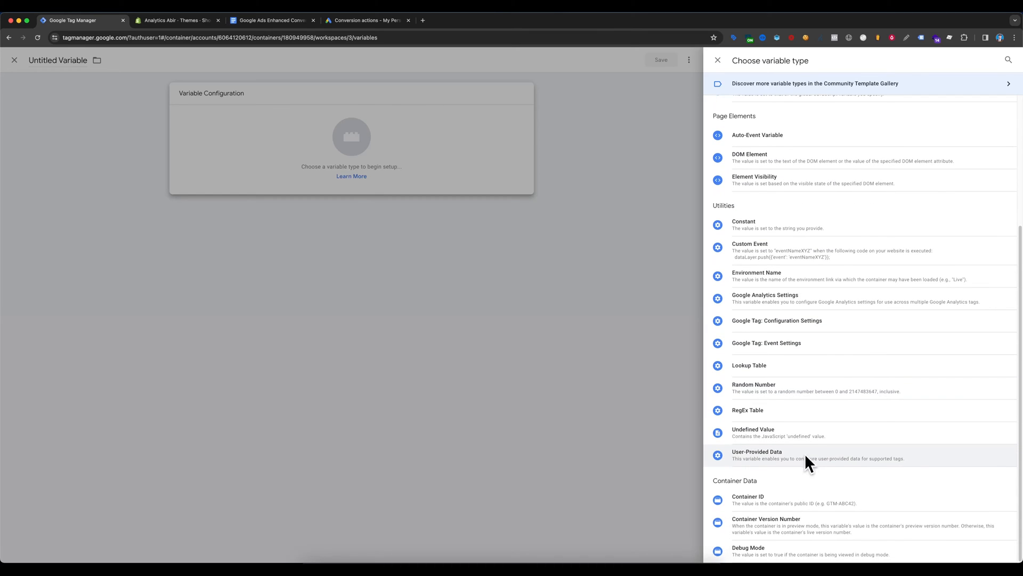
{"action": "left_click", "coordinate": [757, 455]}
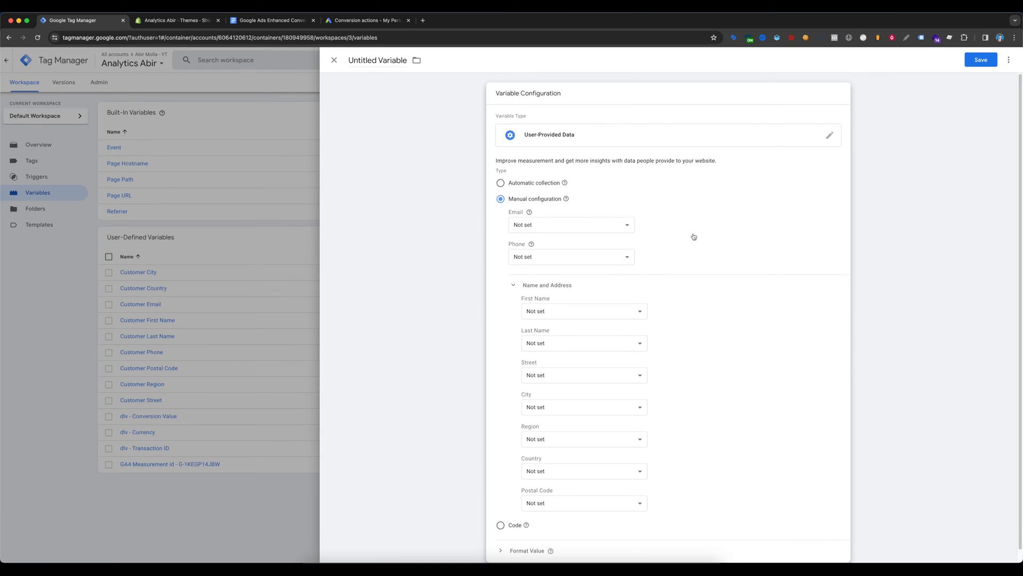
{"action": "mouse_move", "coordinate": [704, 213]}
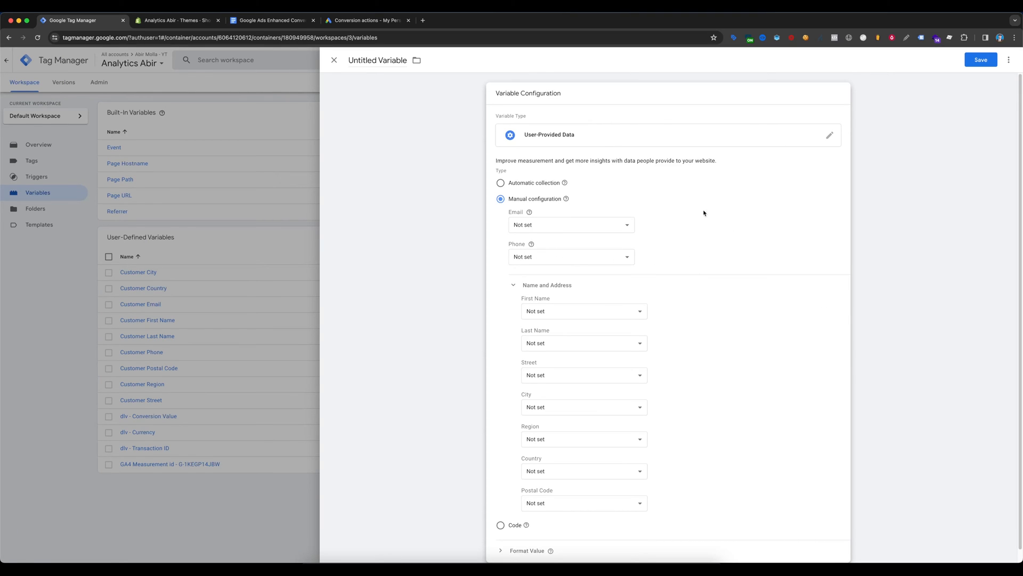
Map the email value to Customer Email and set up the phone value
{"action": "left_click", "coordinate": [571, 225]}
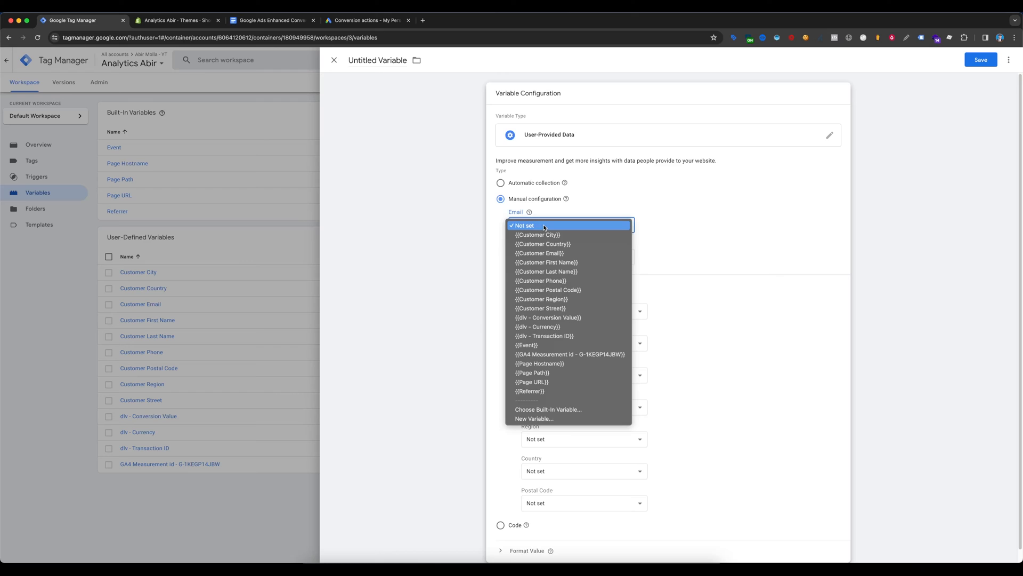
{"action": "left_click", "coordinate": [524, 225]}
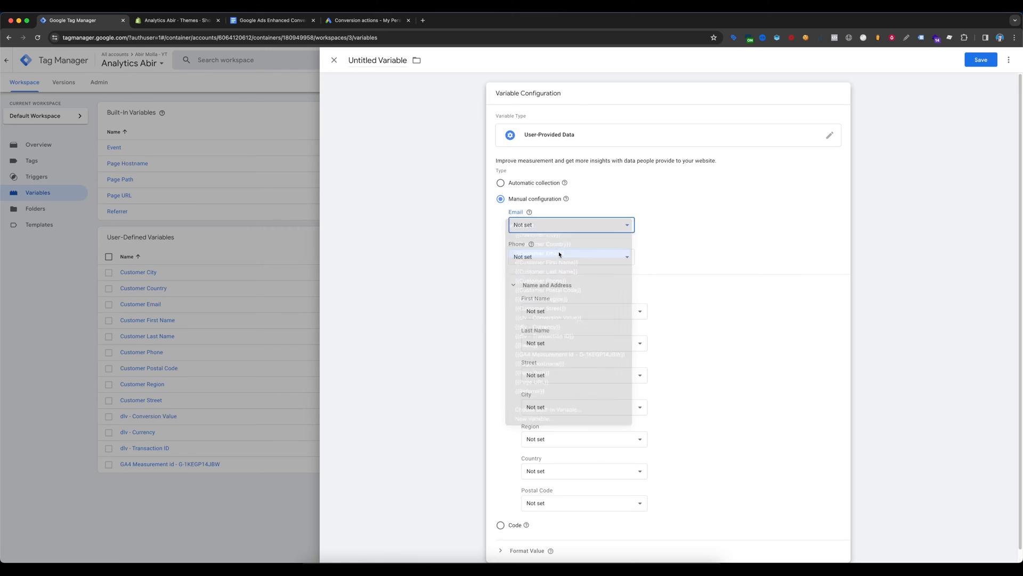
{"action": "left_click", "coordinate": [543, 259]}
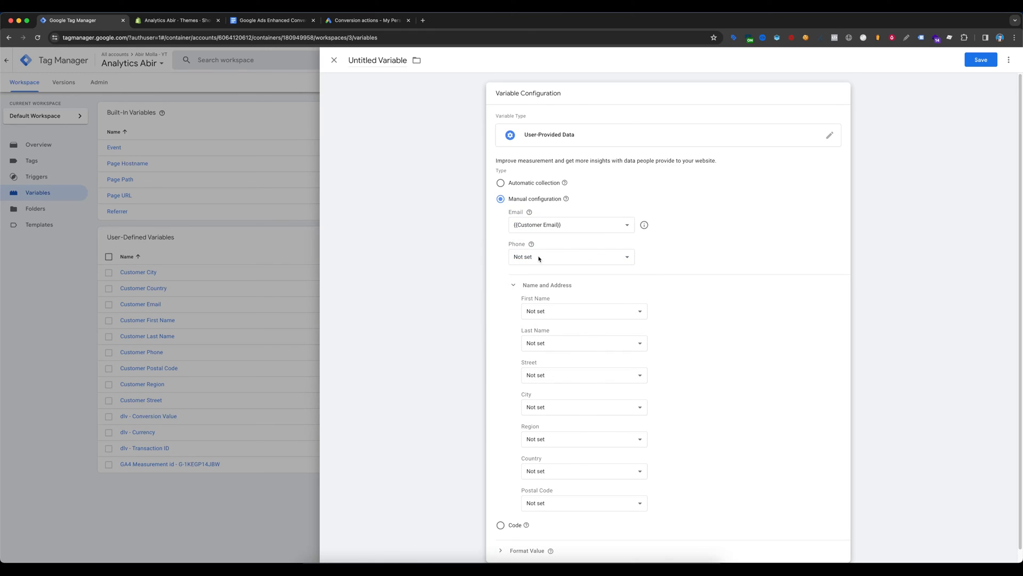
{"action": "left_click", "coordinate": [571, 257]}
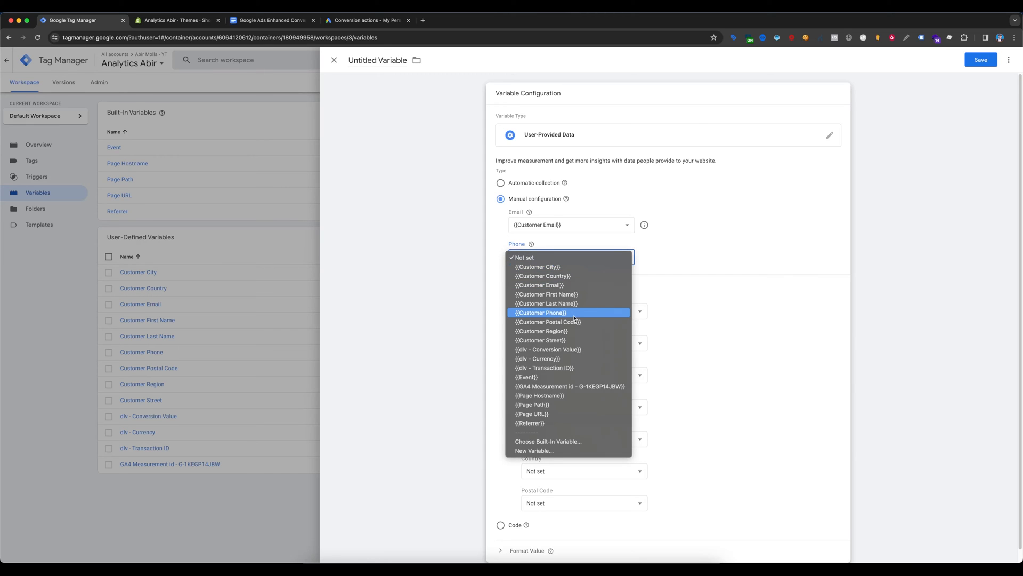
Map First Name, Last Name, City, Country and Postal Code to their Customer variables
{"action": "left_click", "coordinate": [540, 312]}
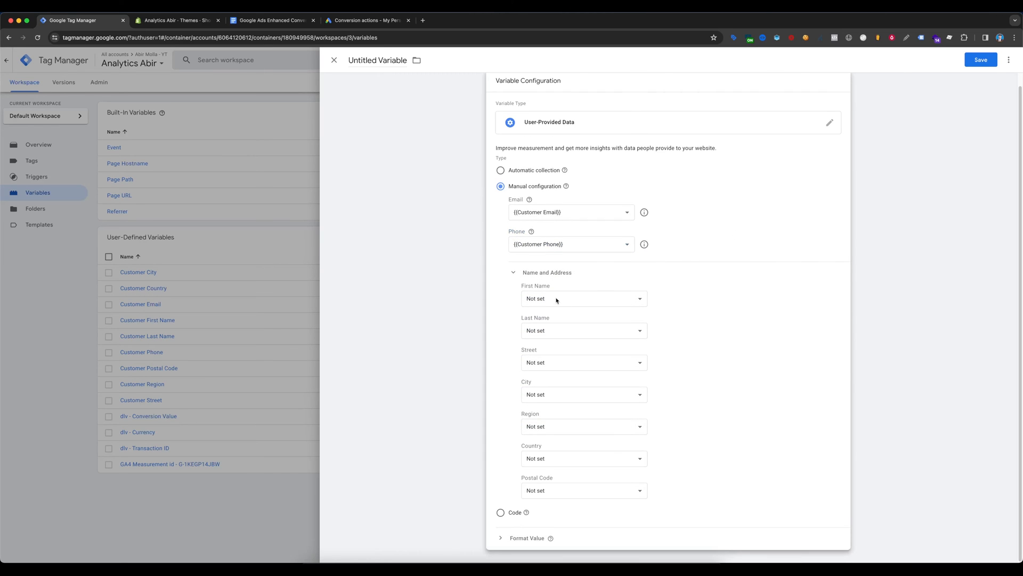
{"action": "left_click", "coordinate": [584, 298]}
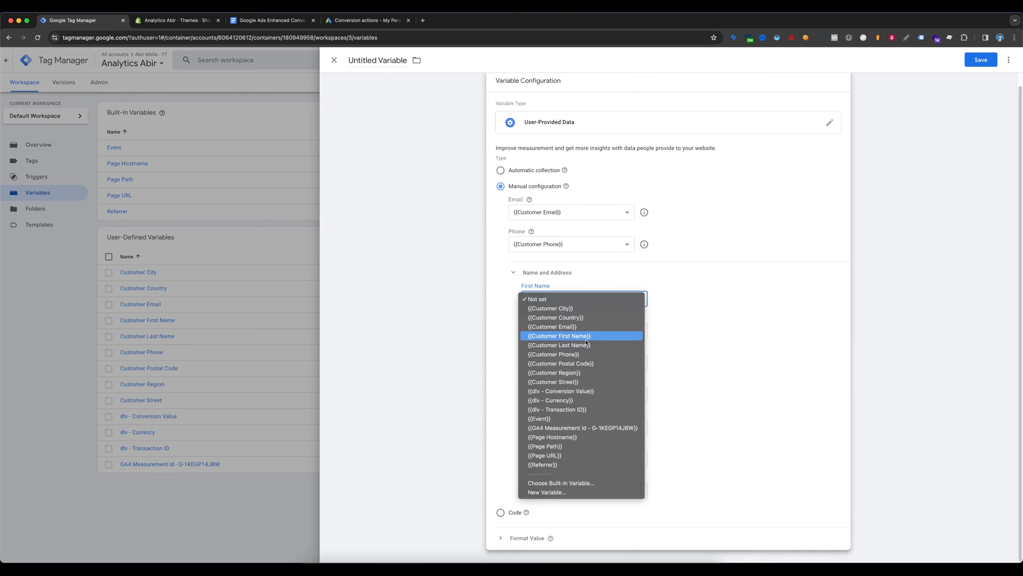
{"action": "left_click", "coordinate": [559, 335]}
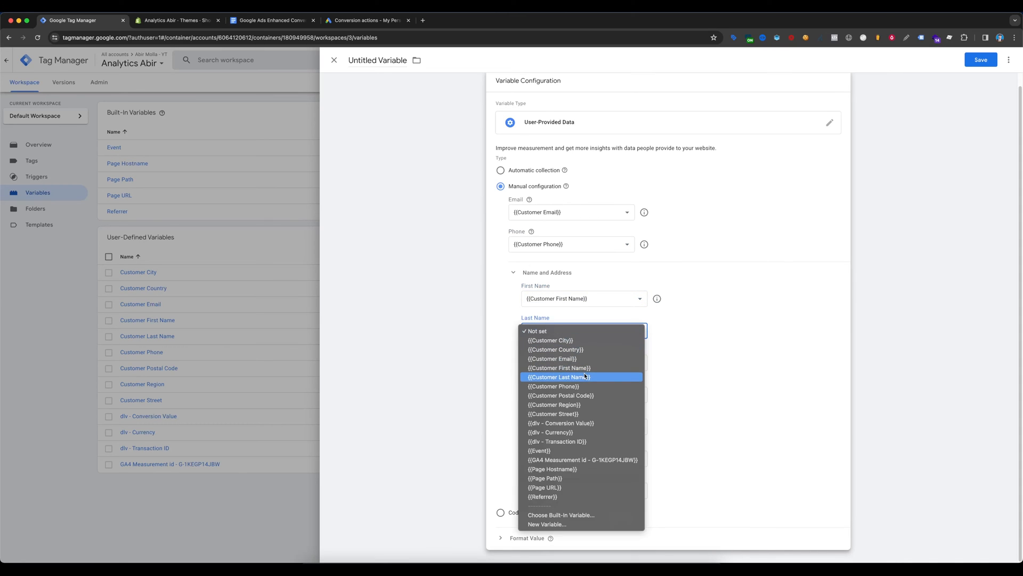
{"action": "left_click", "coordinate": [560, 377]}
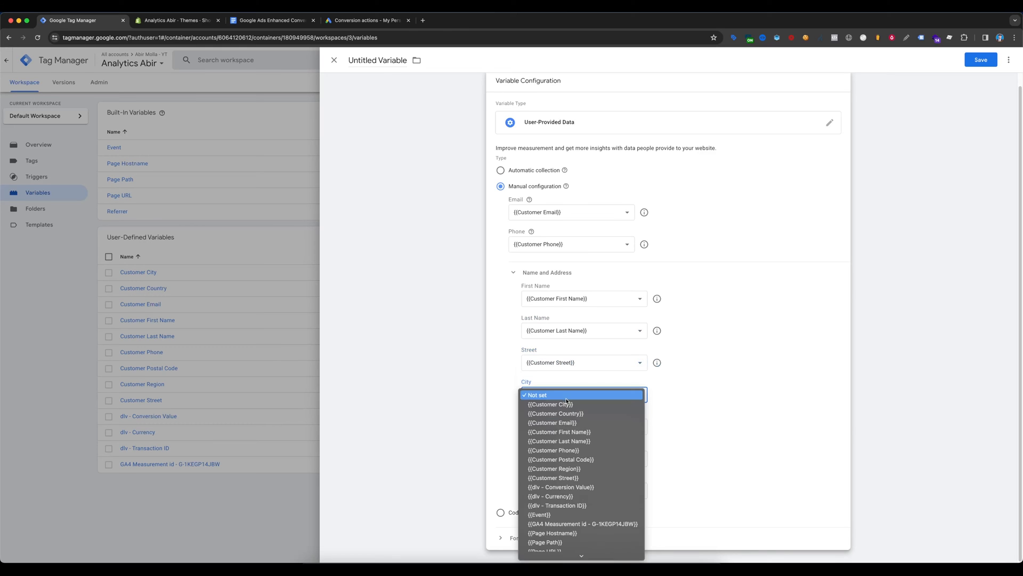
{"action": "left_click", "coordinate": [550, 404]}
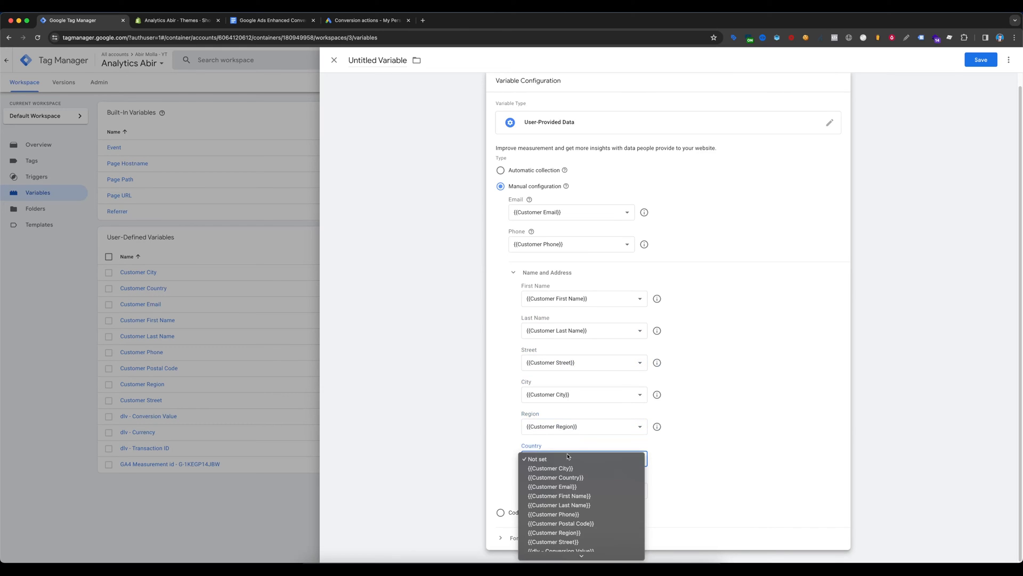
{"action": "left_click", "coordinate": [556, 477]}
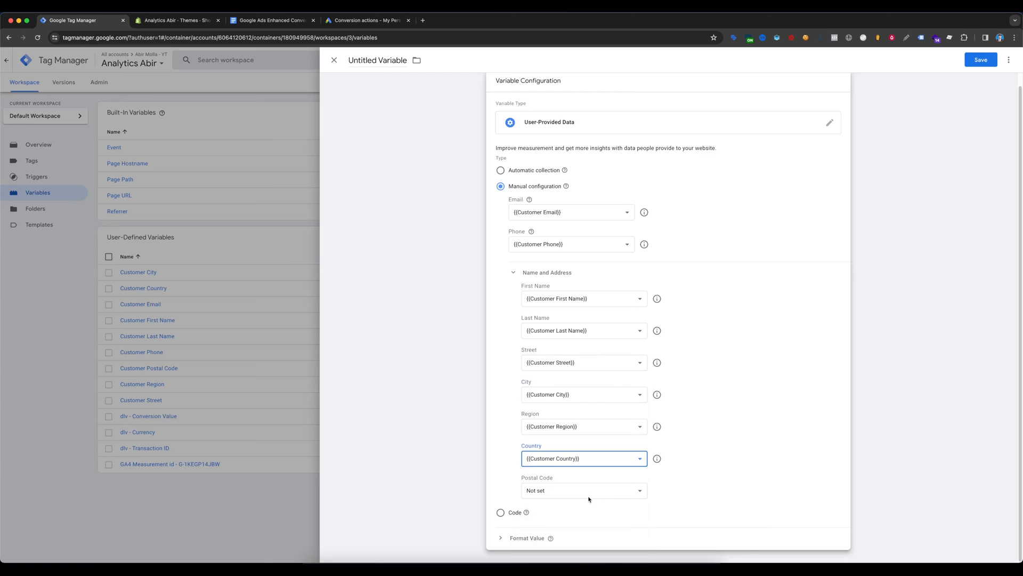
{"action": "left_click", "coordinate": [583, 491]}
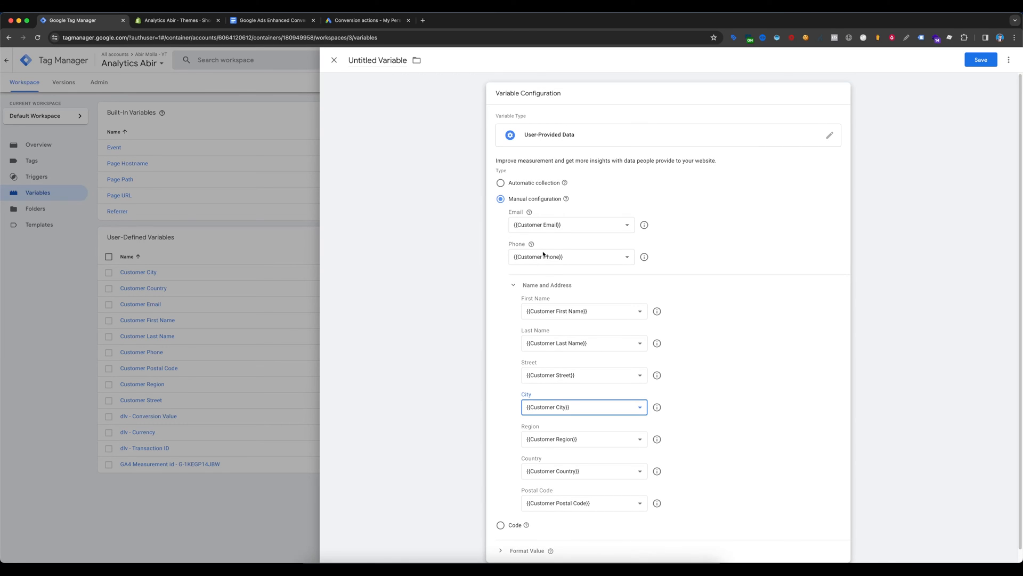
{"action": "mouse_move", "coordinate": [590, 140]}
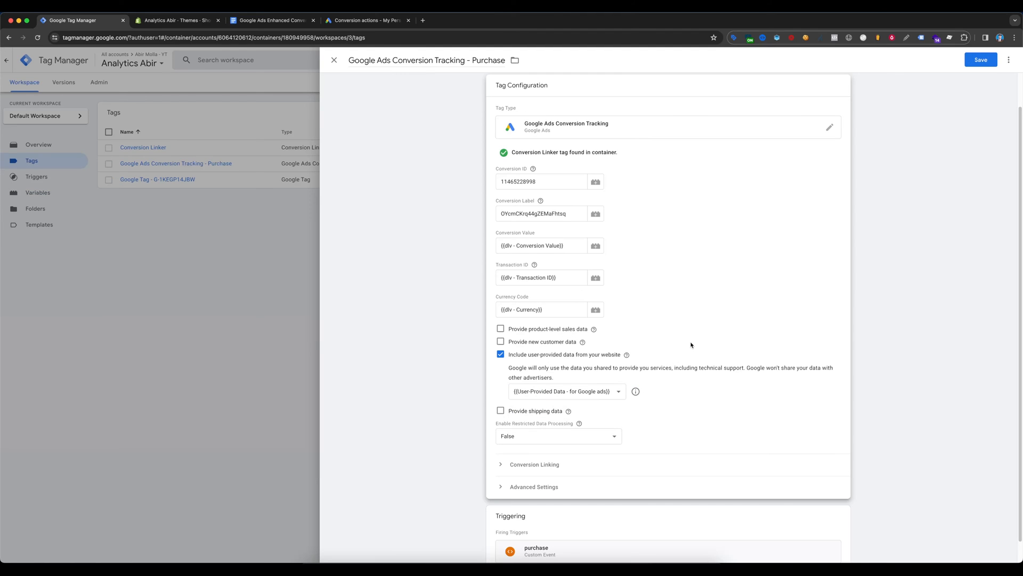
Save the Google Ads purchase tag with its user-provided data variable and publish Version 3
{"action": "left_click", "coordinate": [980, 60]}
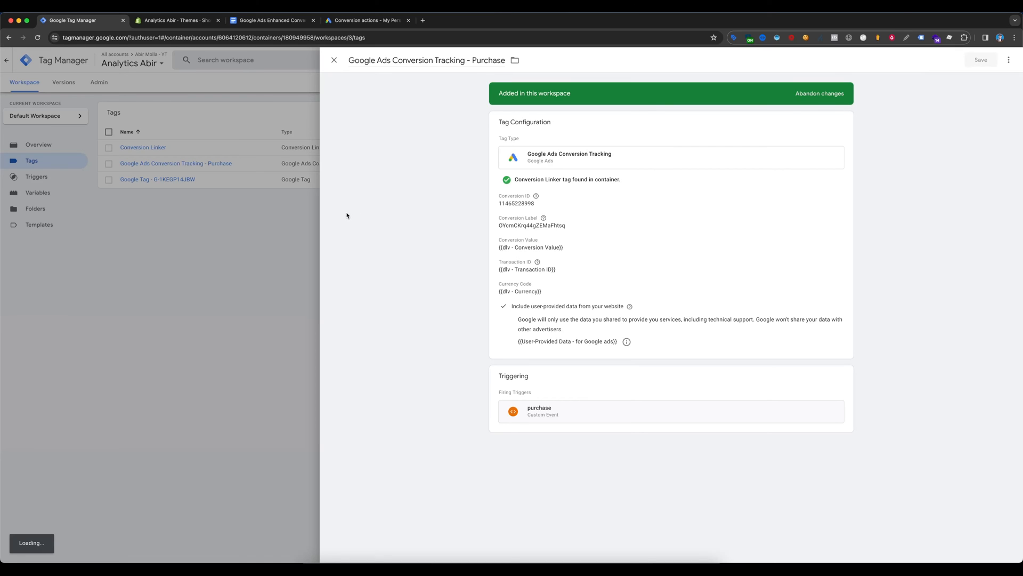
{"action": "left_click", "coordinate": [335, 60]}
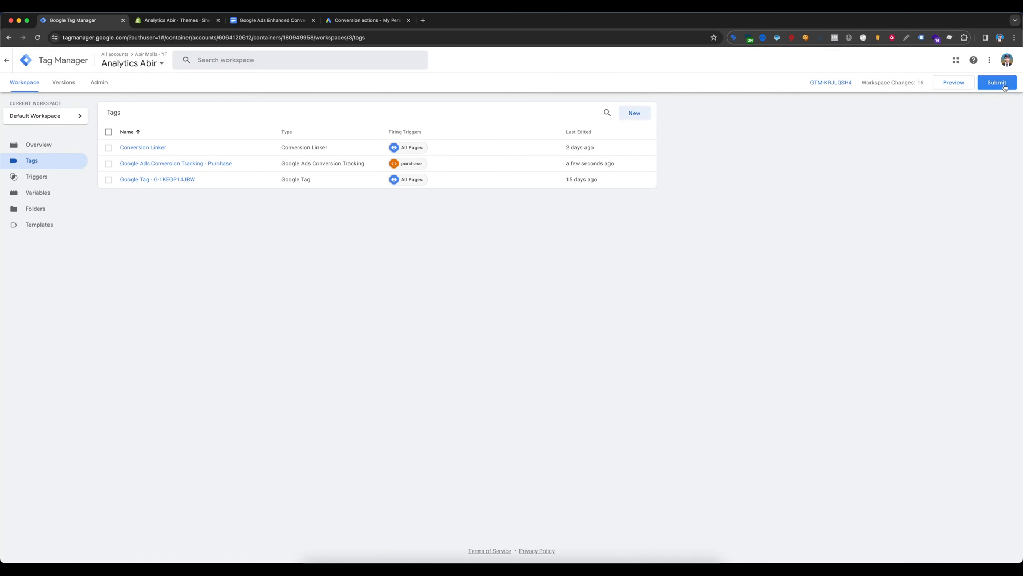
{"action": "left_click", "coordinate": [997, 82]}
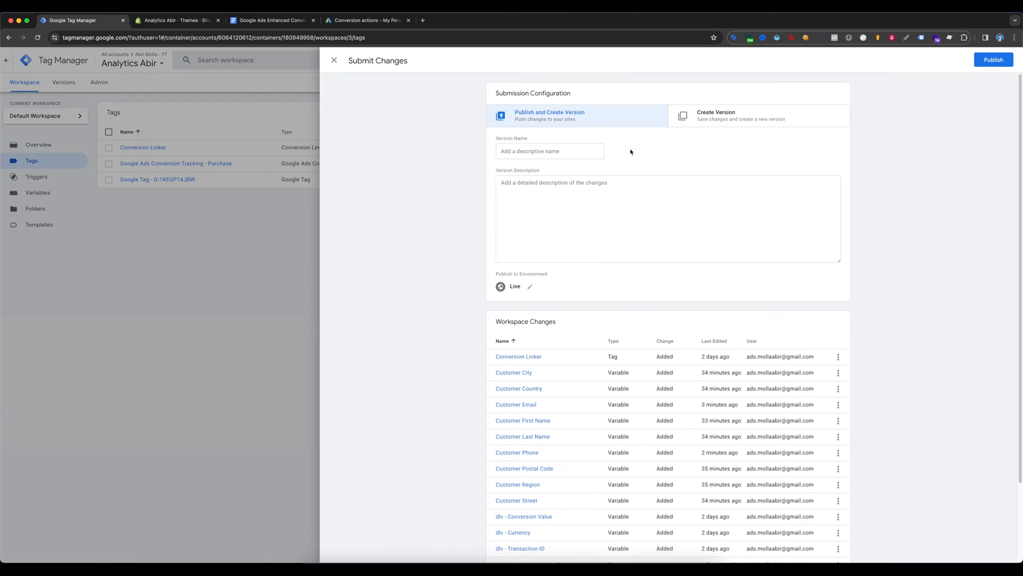
{"action": "left_click", "coordinate": [994, 59]}
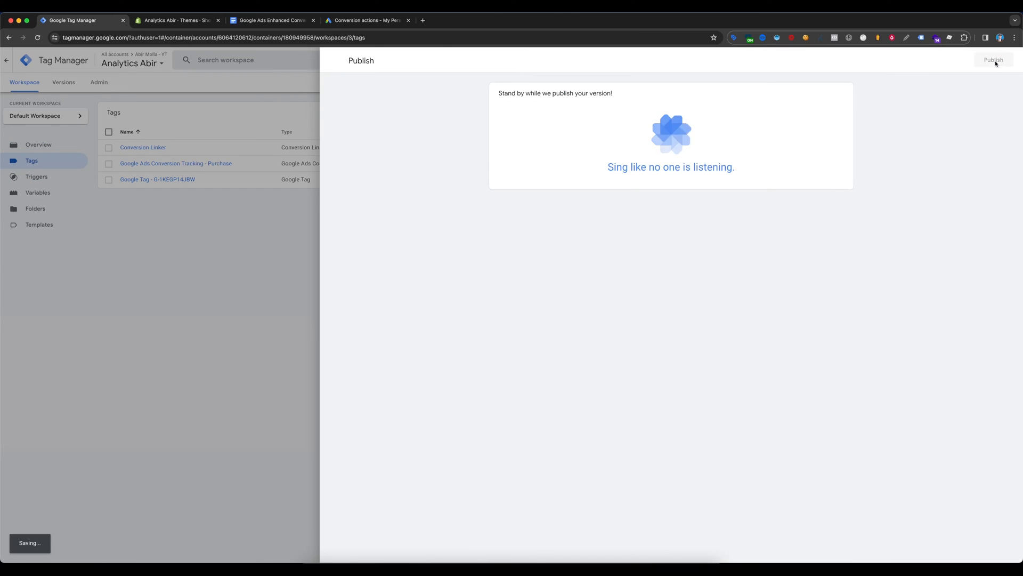
{"action": "mouse_move", "coordinate": [377, 252]}
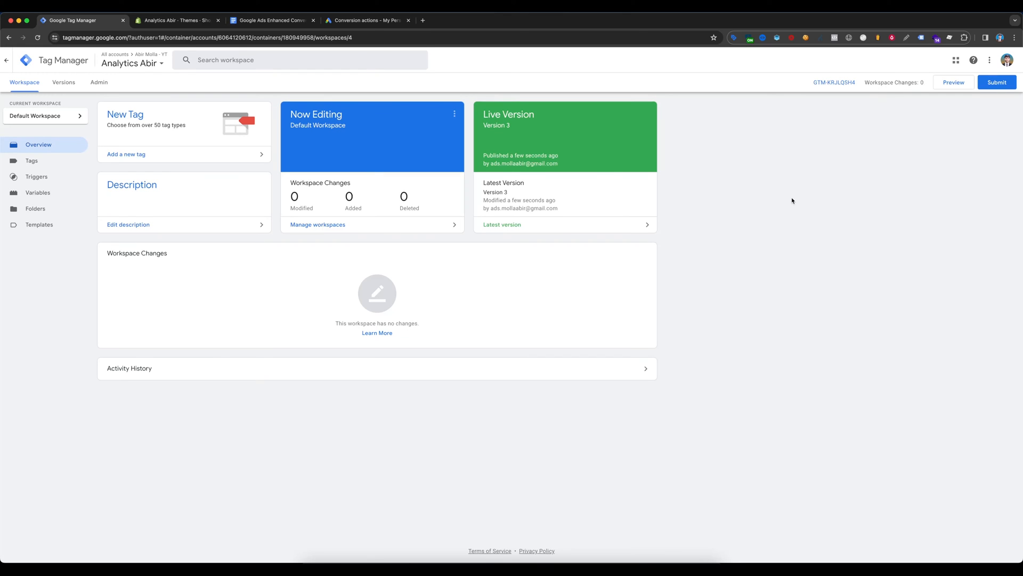
{"action": "mouse_move", "coordinate": [445, 303]}
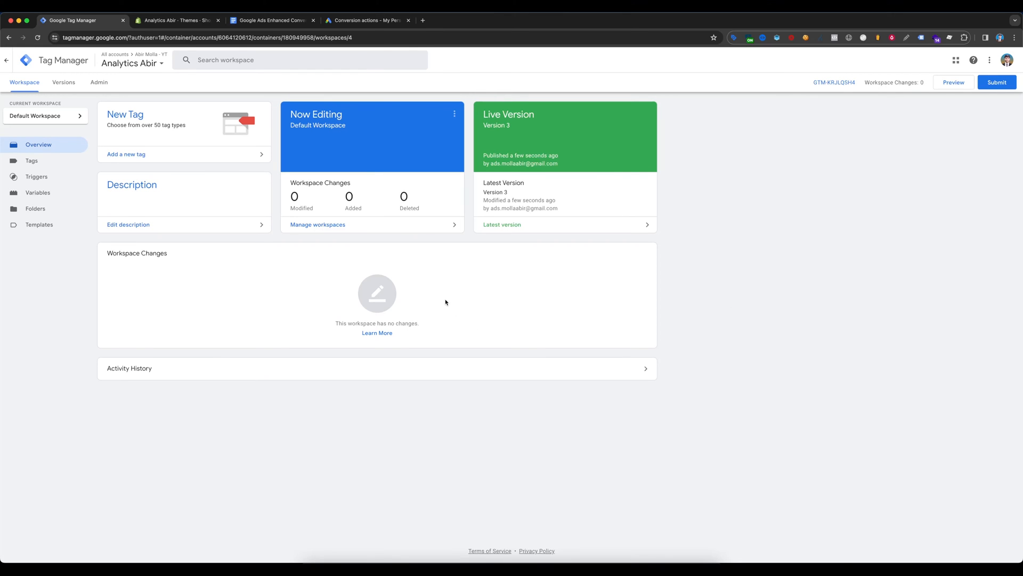
{"action": "mouse_move", "coordinate": [646, 325]}
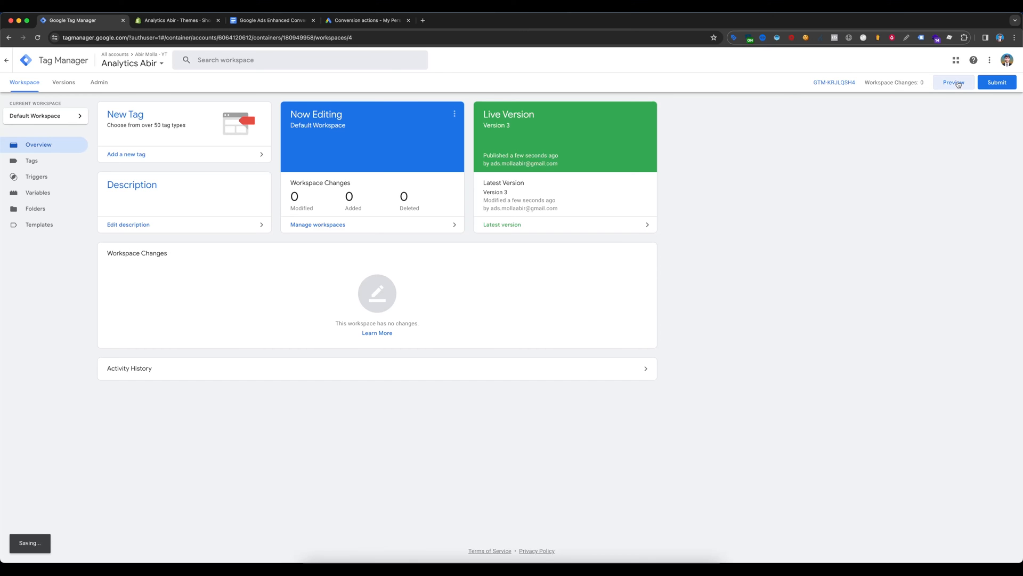
Preview the store in Tag Assistant and inspect the fired purchase tag's customer email and address data
{"action": "left_click", "coordinate": [954, 82]}
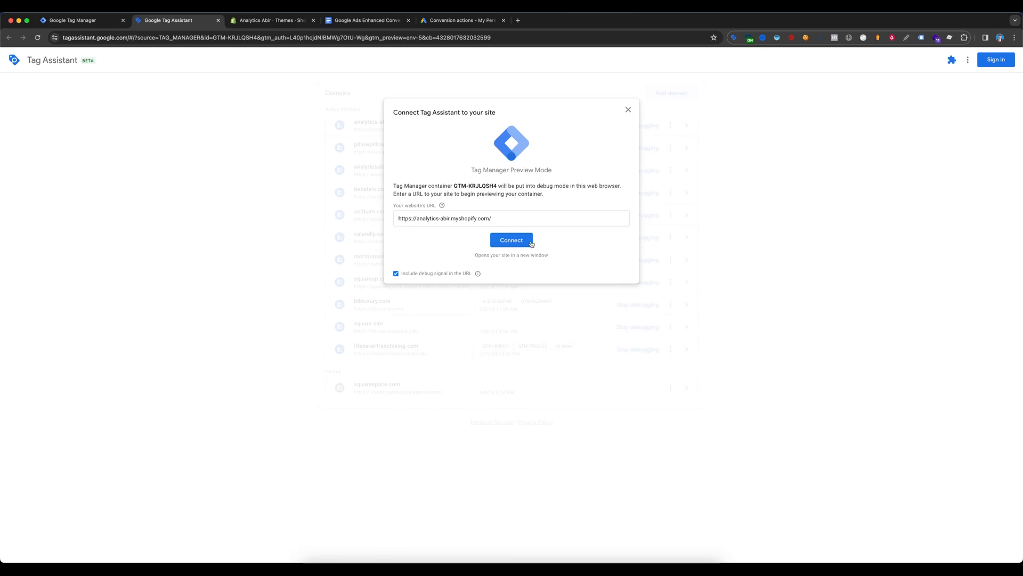
{"action": "left_click", "coordinate": [512, 240]}
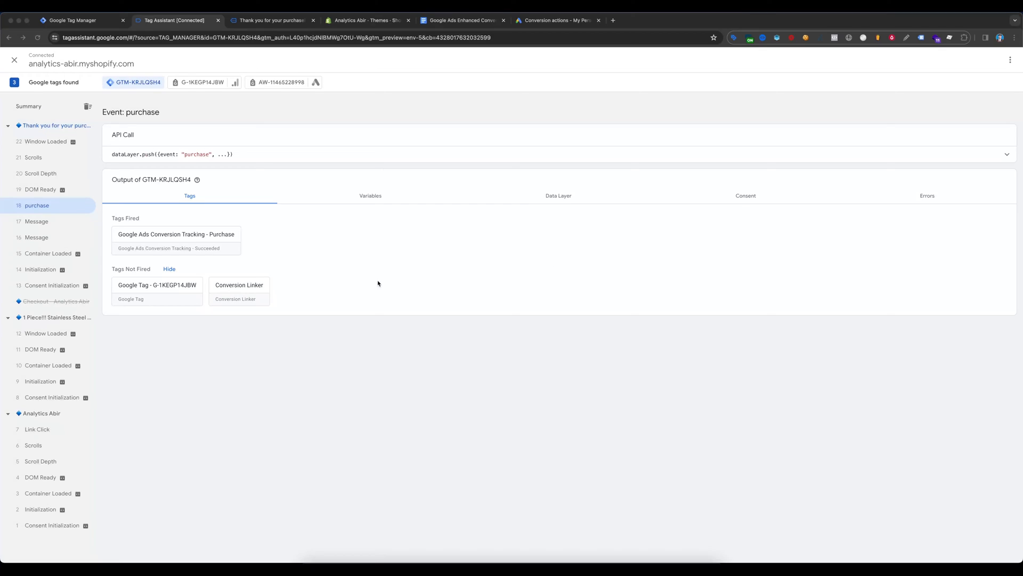
{"action": "mouse_move", "coordinate": [191, 244]}
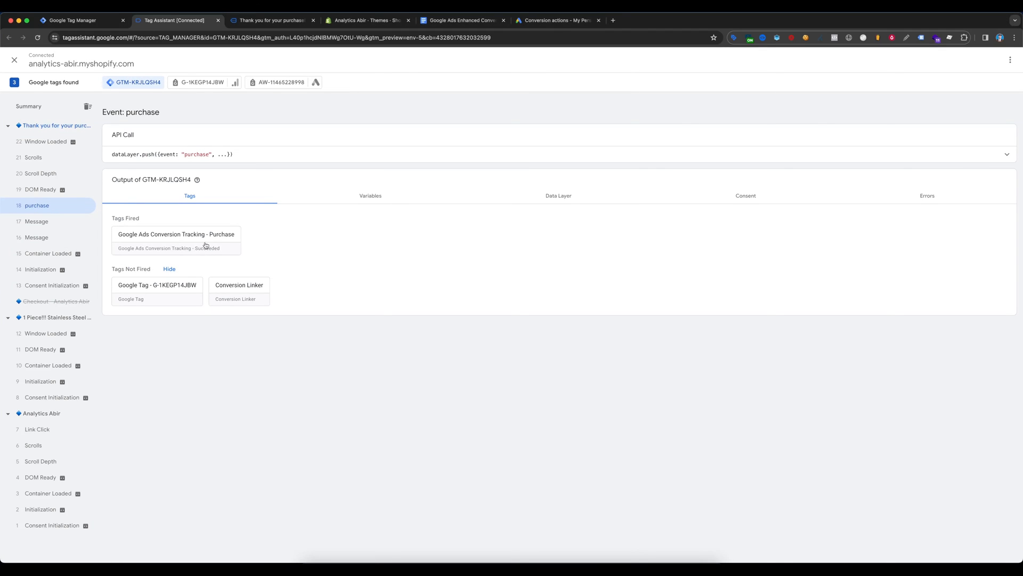
{"action": "left_click", "coordinate": [176, 234]}
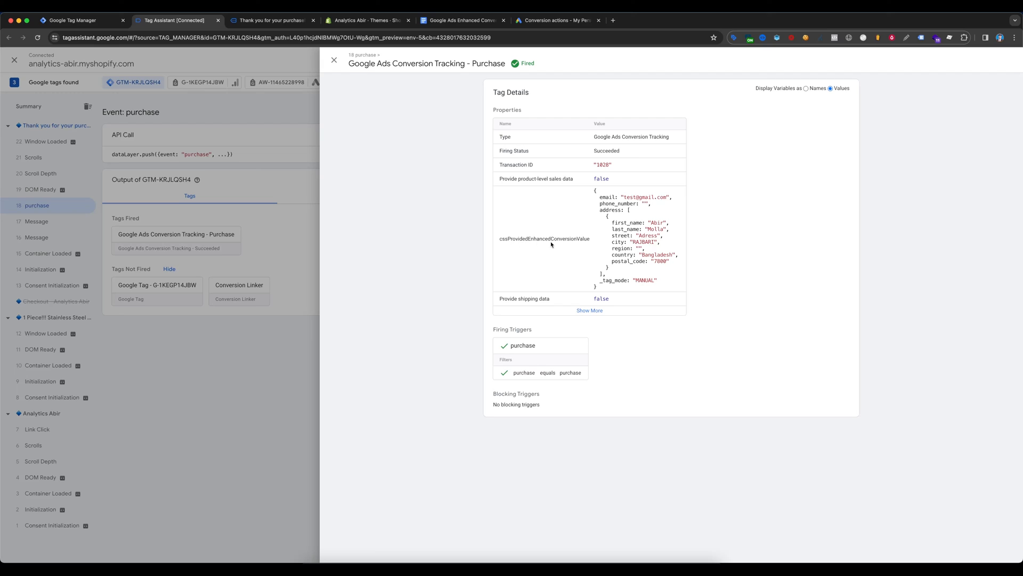
{"action": "mouse_move", "coordinate": [602, 216]}
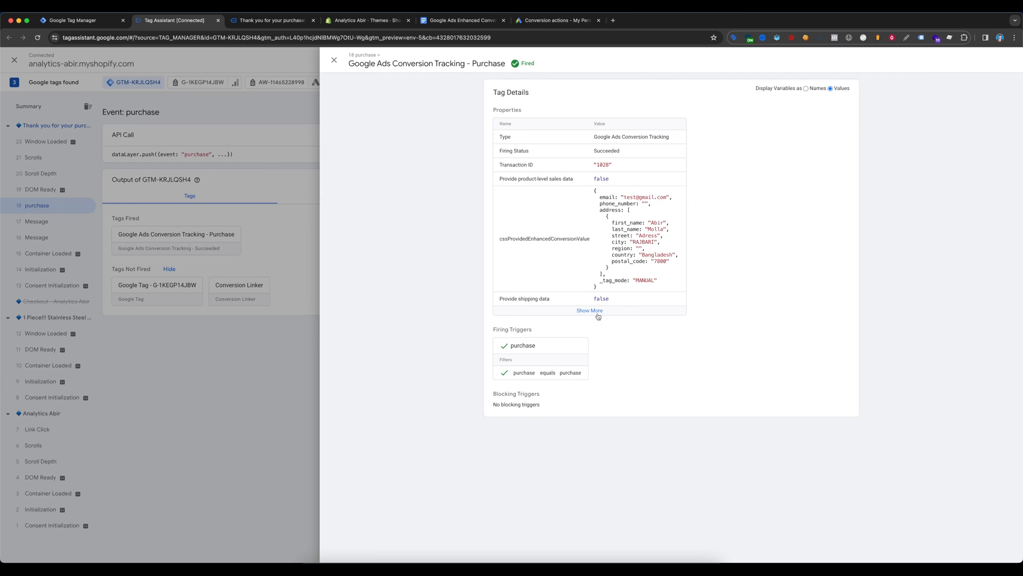
{"action": "left_click", "coordinate": [589, 311]}
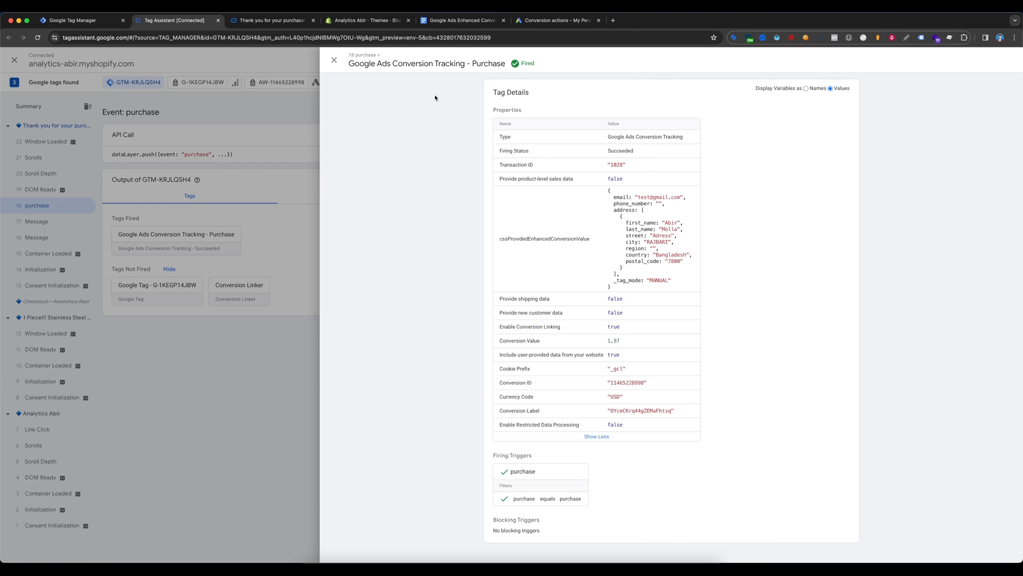
{"action": "left_click", "coordinate": [560, 20]}
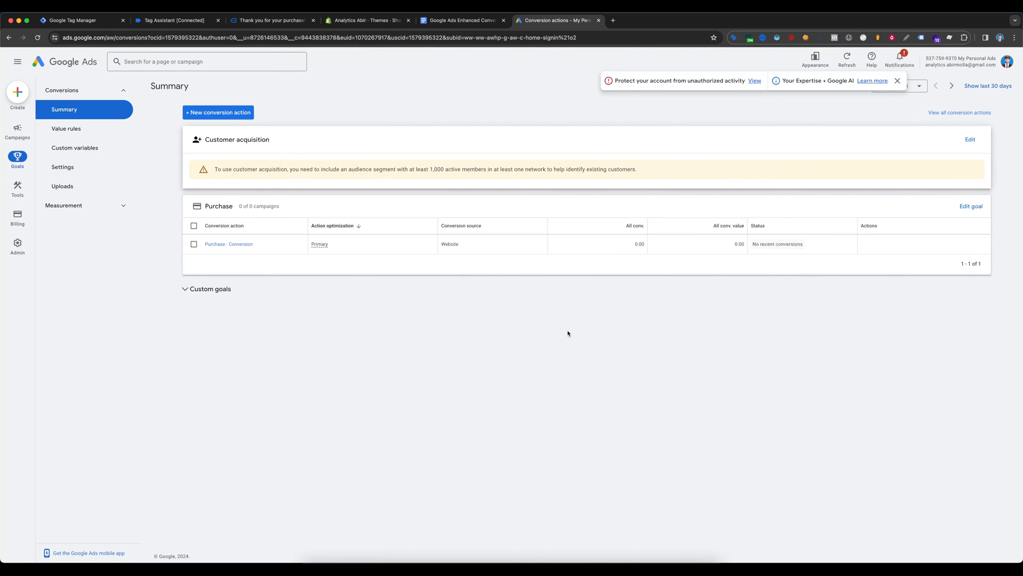
{"action": "mouse_move", "coordinate": [726, 327]}
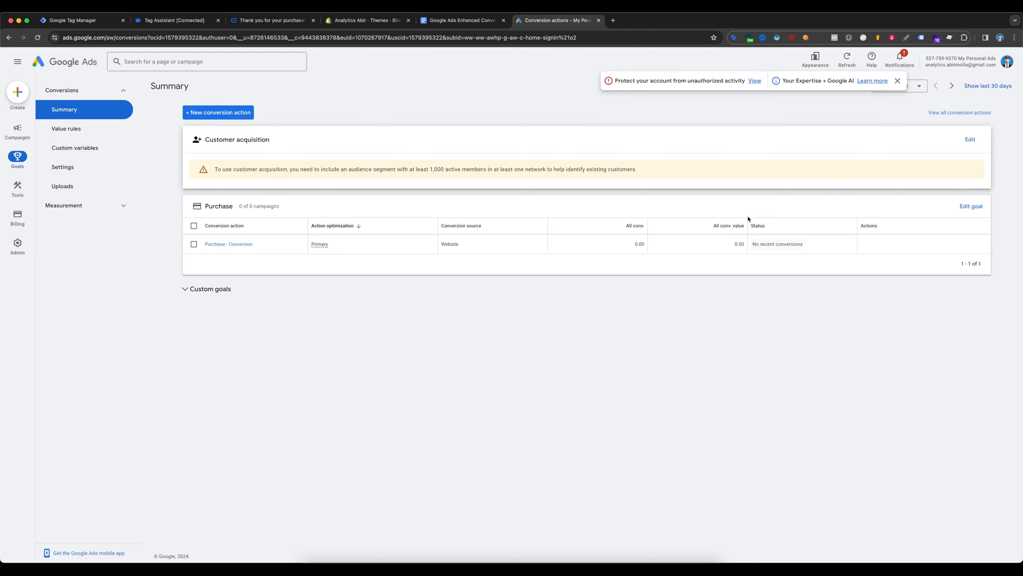
{"action": "mouse_move", "coordinate": [547, 409]}
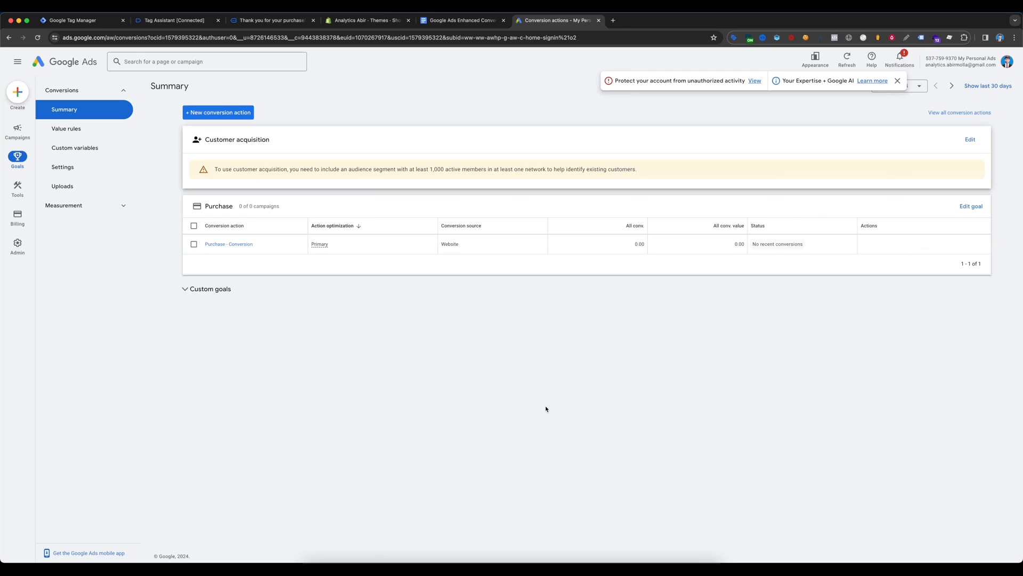